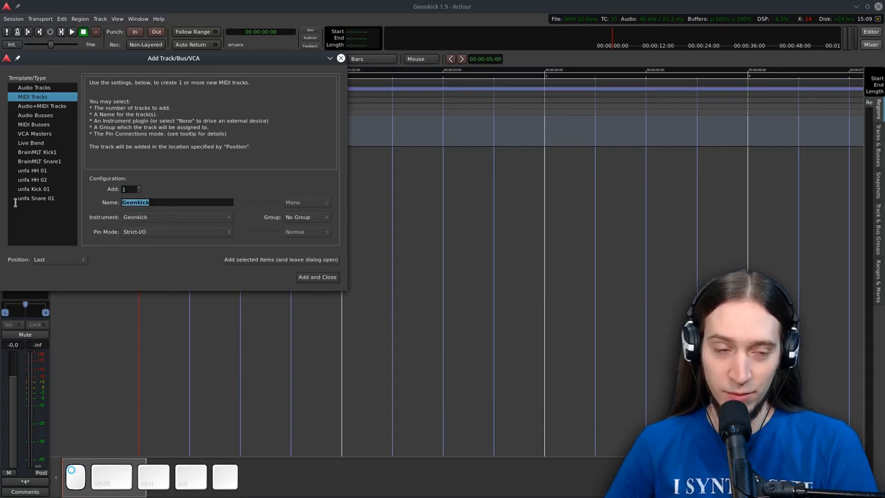
Add a MIDI track named Geonkick using the Geonkick instrument plugin and bring up its editor
click(177, 216)
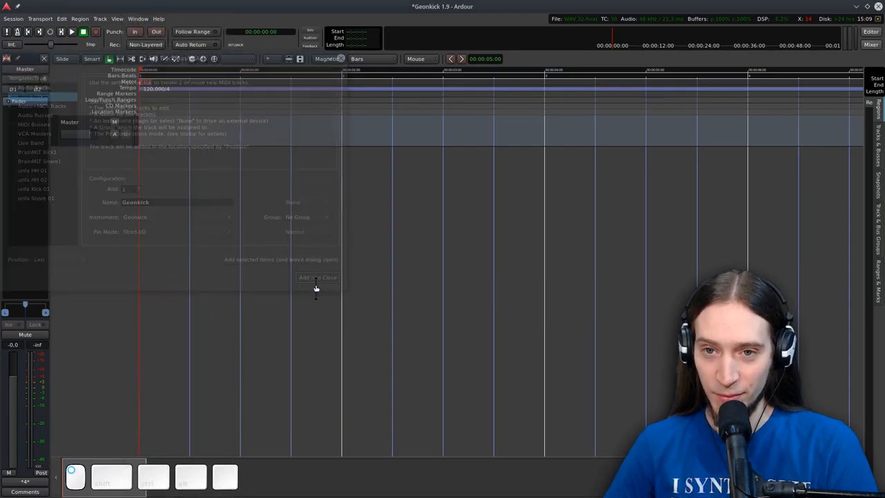
click(316, 276)
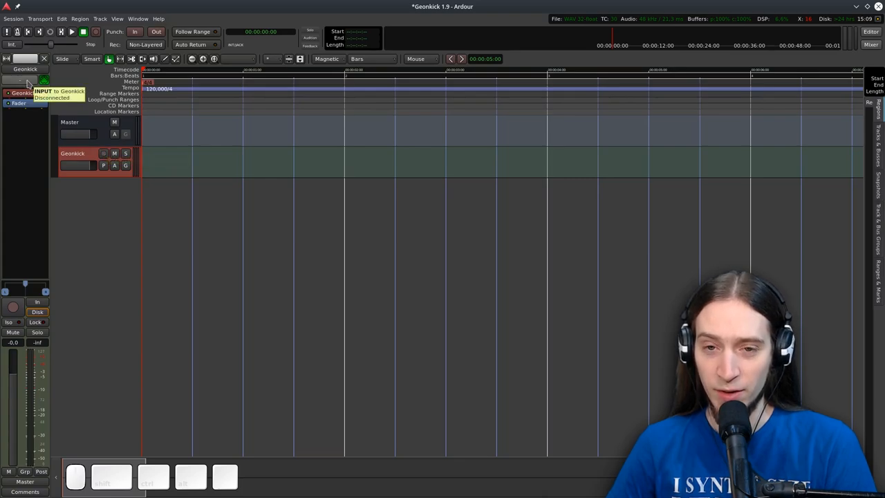
click(44, 76)
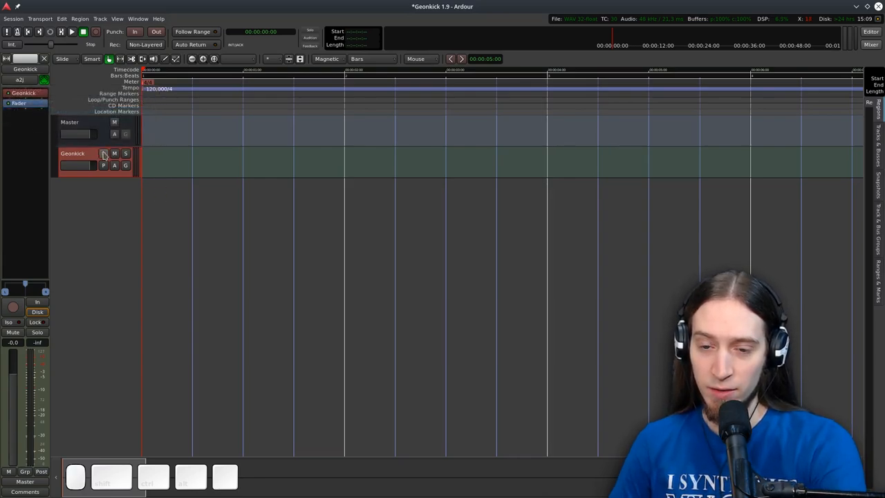
click(102, 153)
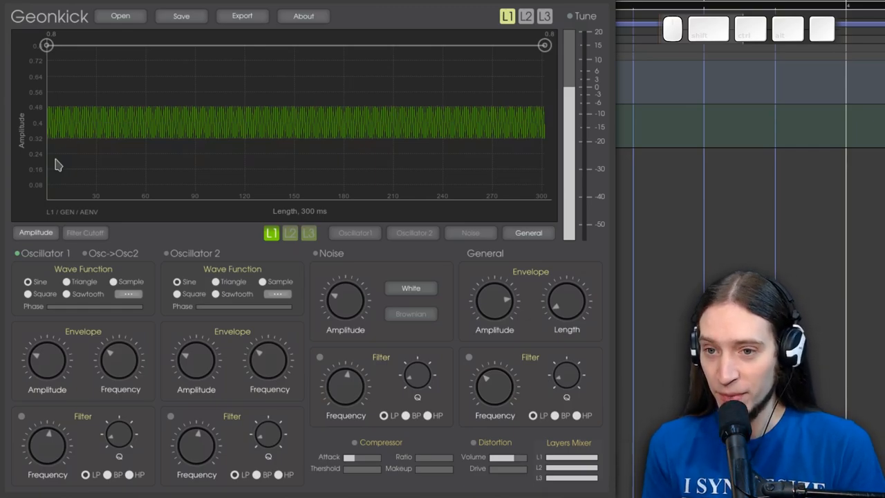
mouse_move(180, 92)
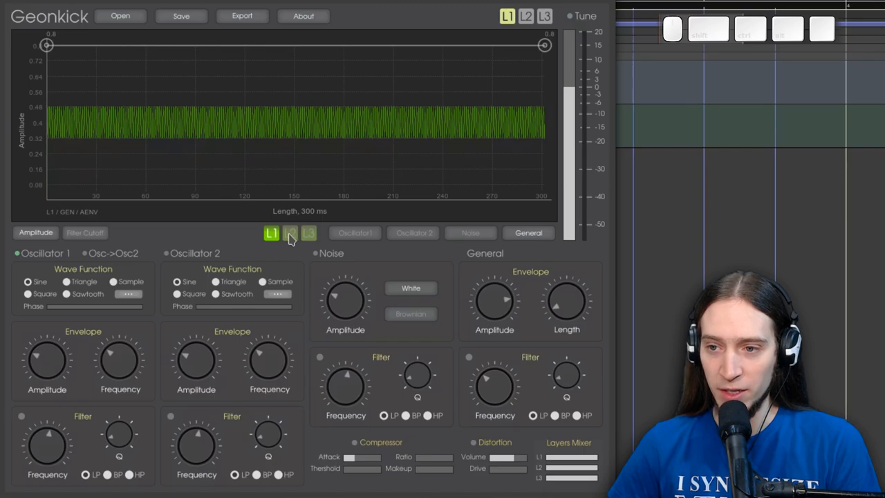
click(291, 233)
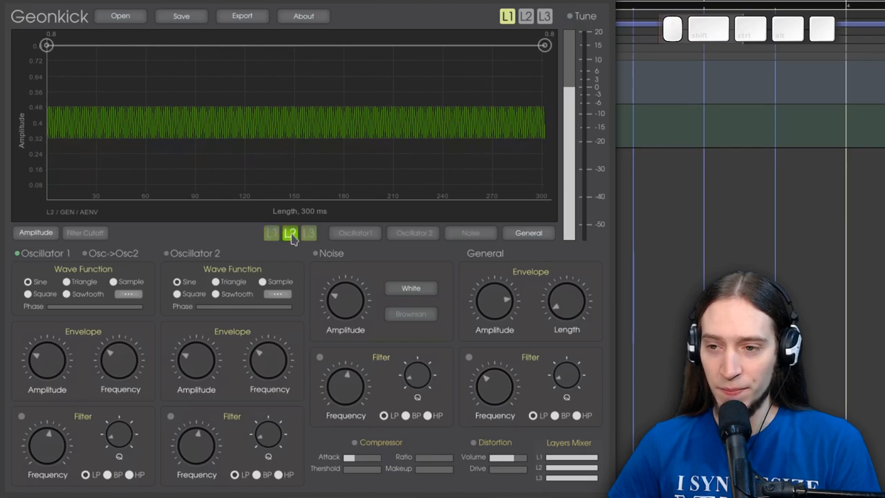
click(269, 232)
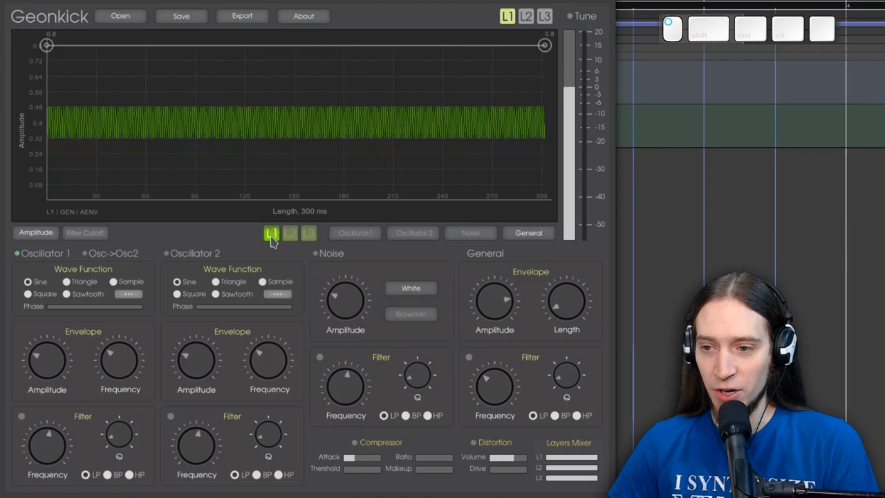
mouse_move(596, 79)
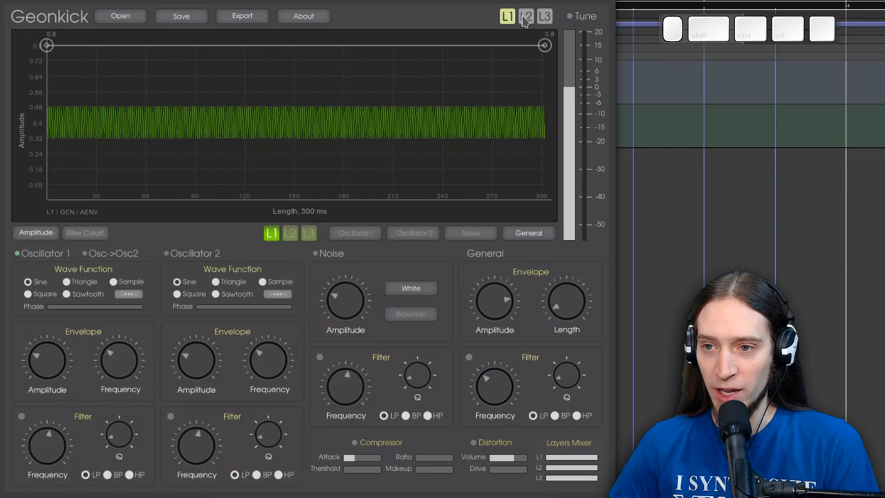
click(525, 16)
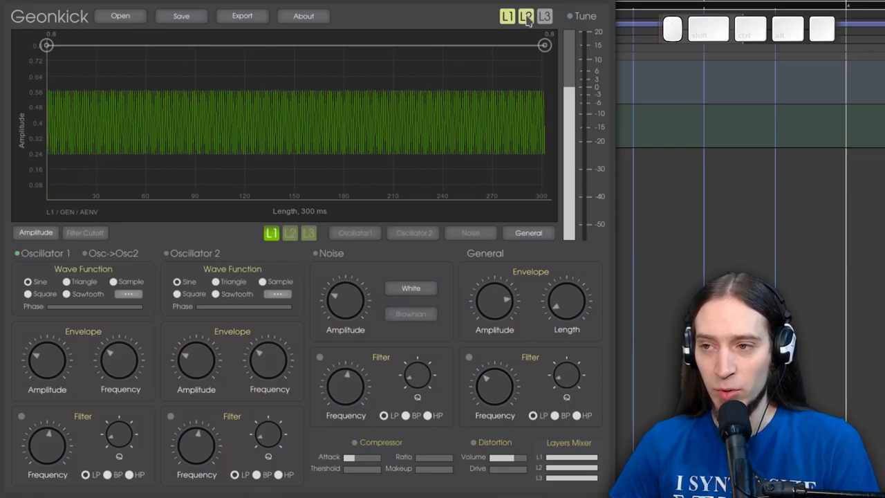
click(548, 15)
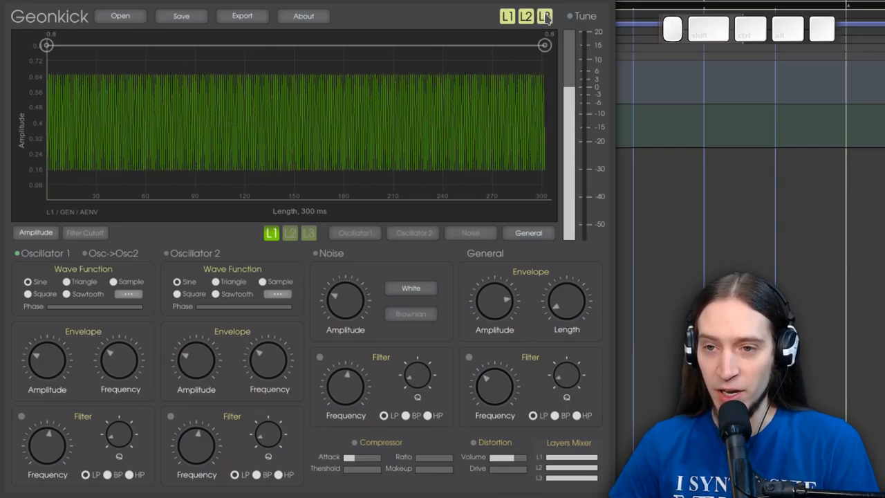
click(545, 17)
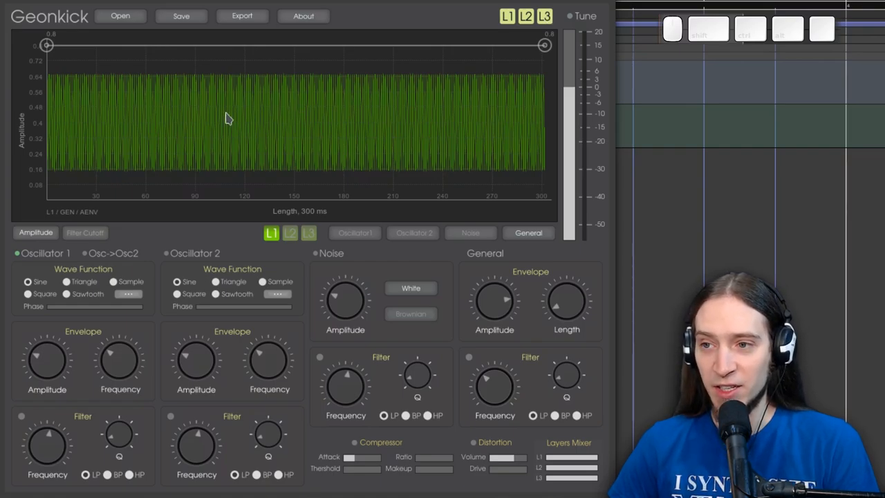
mouse_move(125, 114)
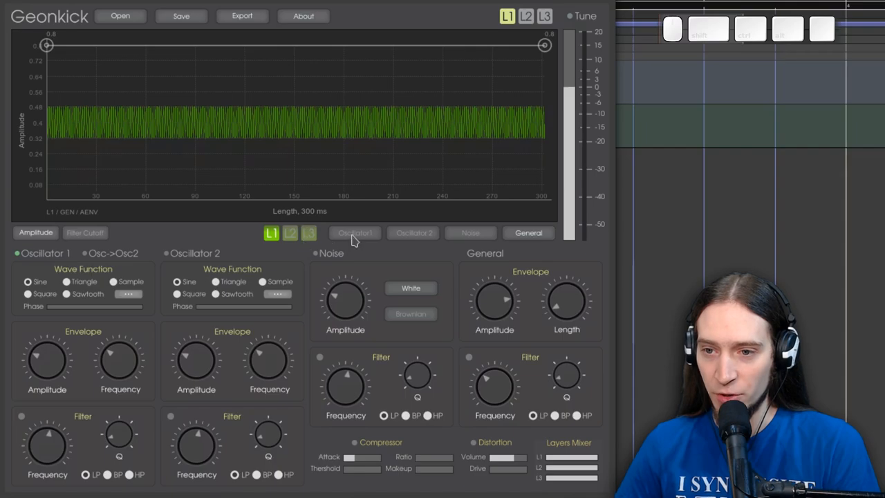
Show oscillator 1's frequency envelope and pull its ending pitch down to the minimum
click(354, 232)
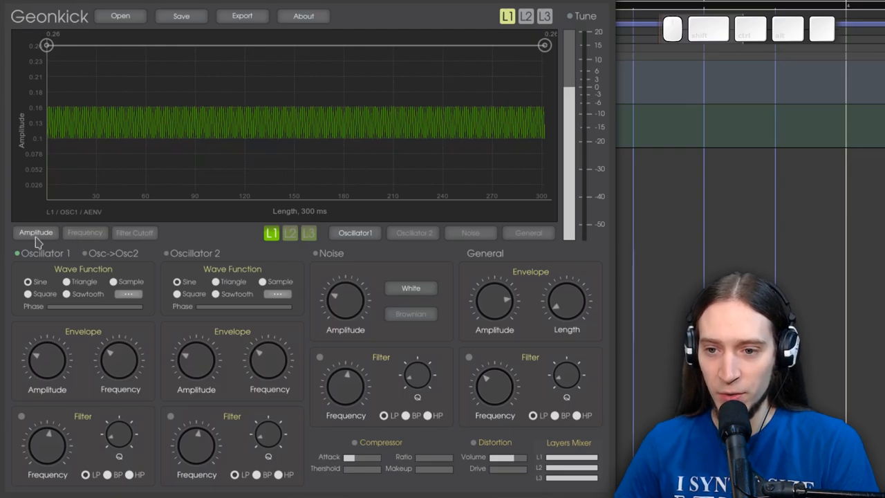
click(86, 232)
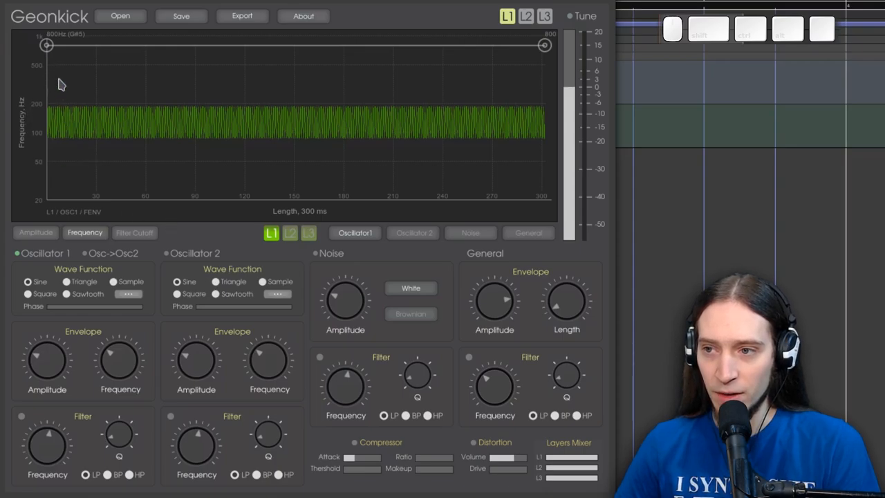
drag(545, 44, 542, 62)
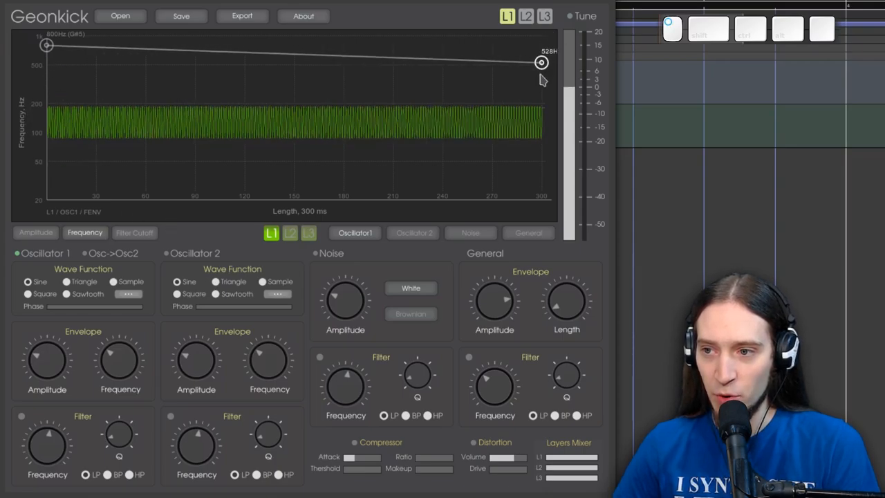
drag(543, 62, 545, 199)
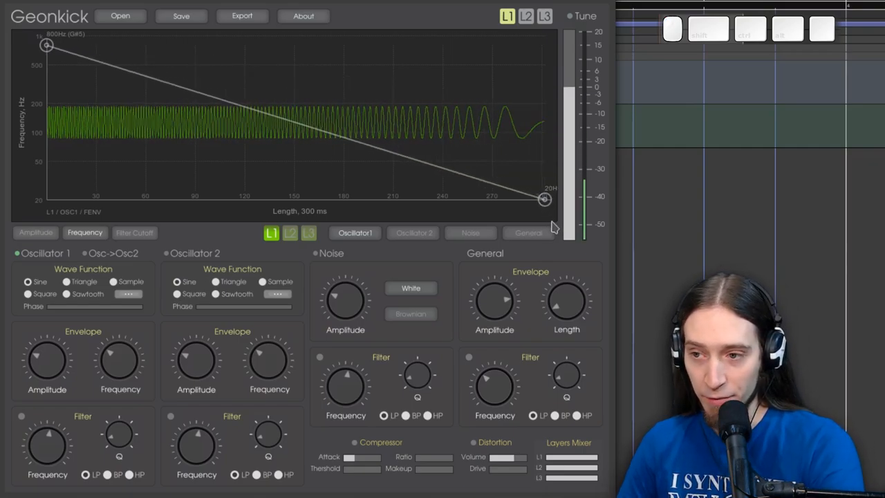
mouse_move(172, 122)
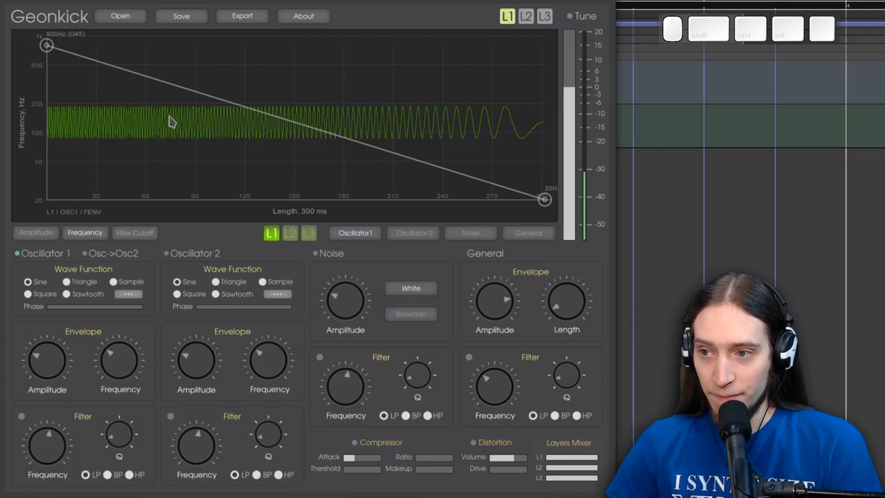
mouse_move(297, 125)
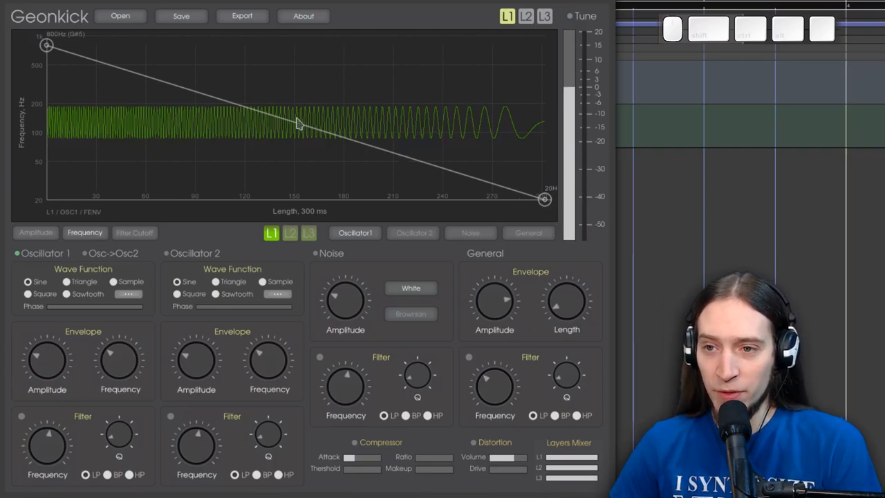
mouse_move(194, 105)
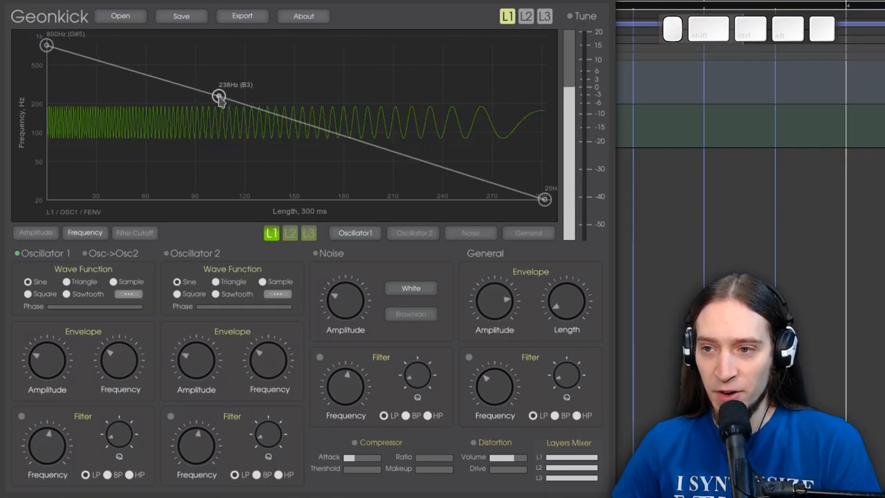
Add an early bend point so the pitch drops quickly to about 67 Hz
drag(219, 96, 110, 152)
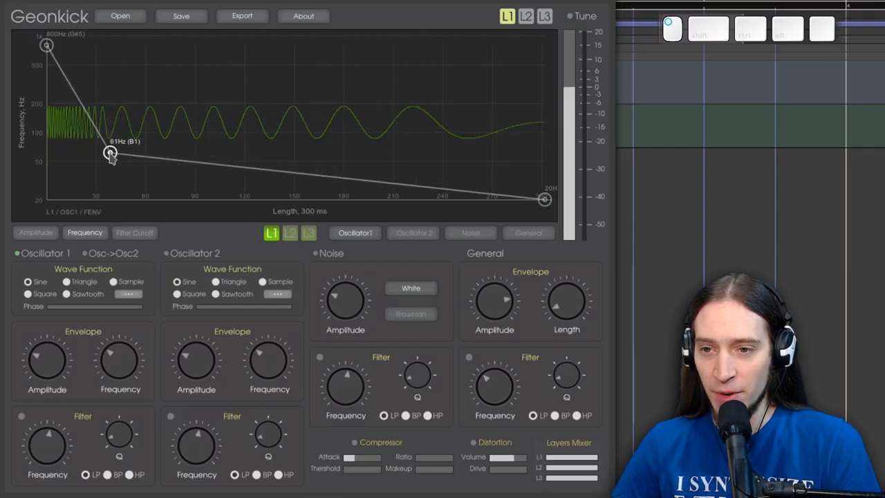
drag(111, 152, 102, 151)
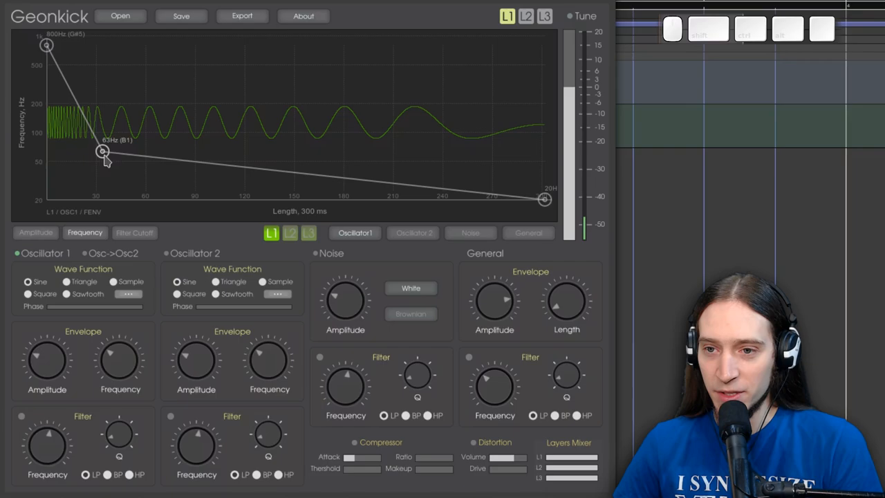
mouse_move(184, 138)
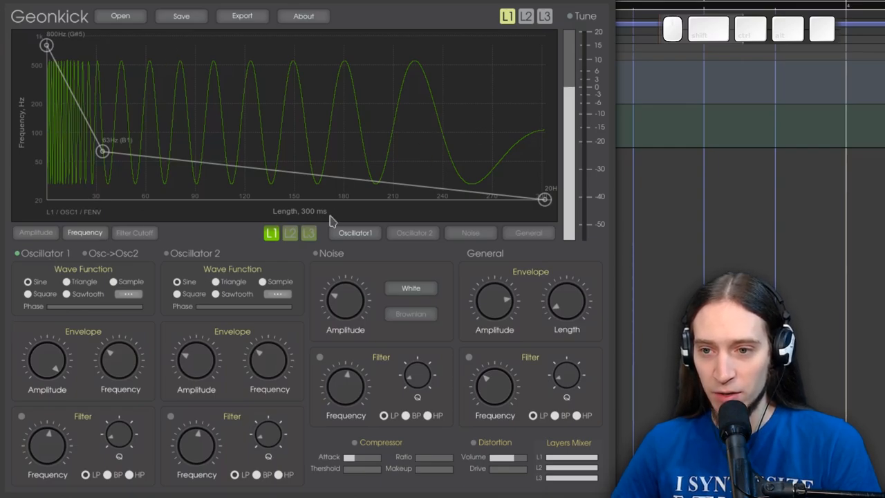
mouse_move(143, 375)
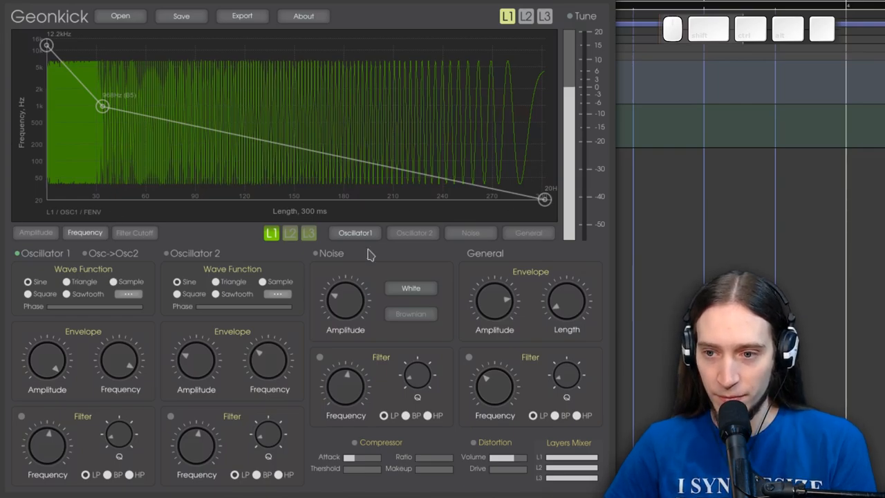
mouse_move(120, 361)
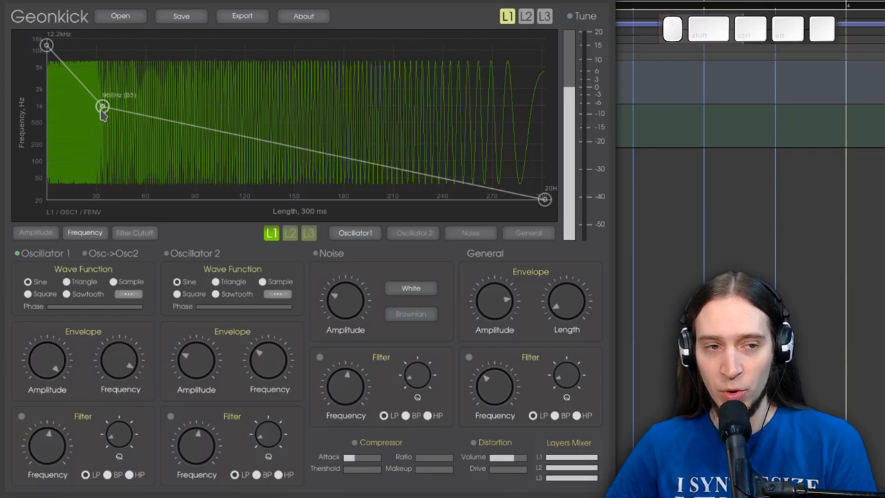
Move the bend point lower and earlier and lower the sweep's starting frequency
drag(102, 105, 89, 132)
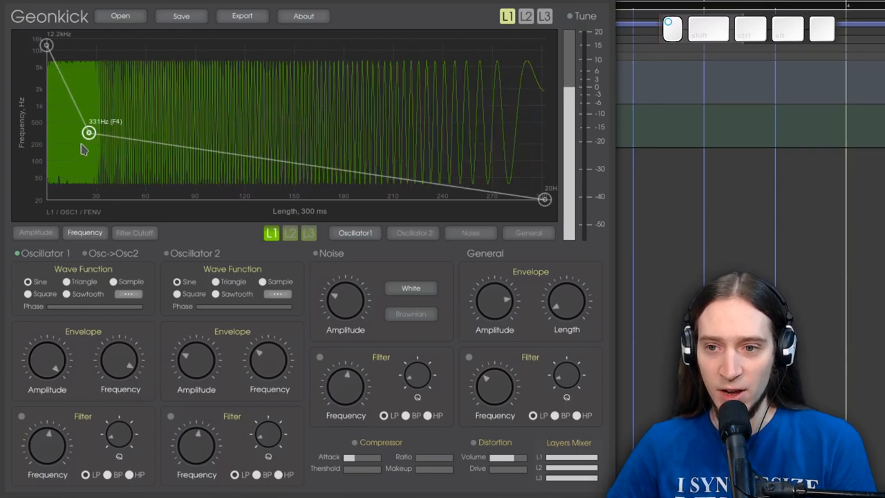
drag(88, 133, 69, 169)
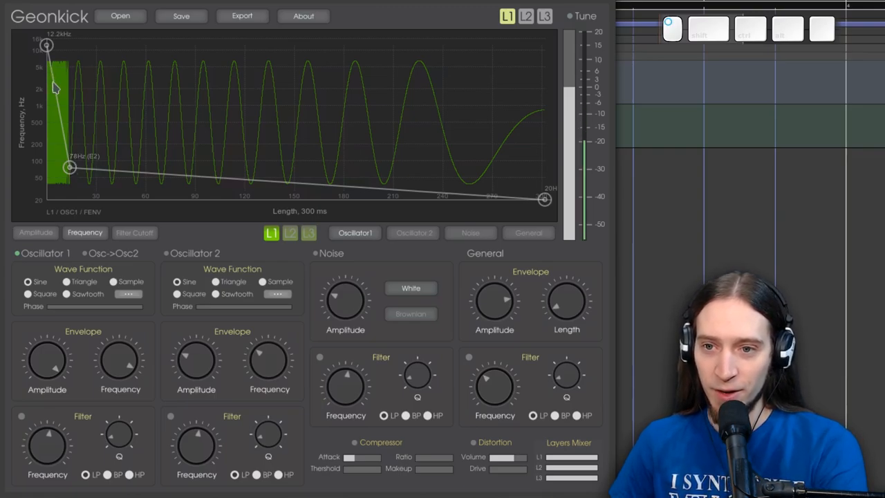
drag(69, 167, 50, 141)
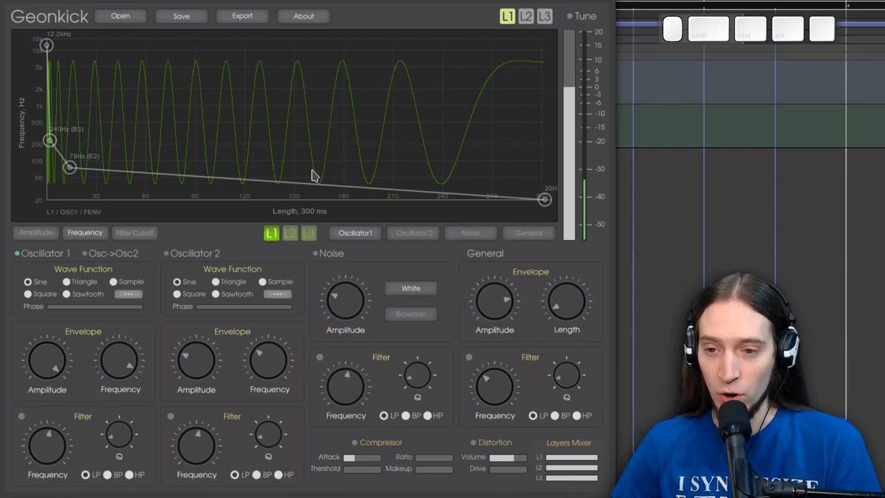
mouse_move(151, 379)
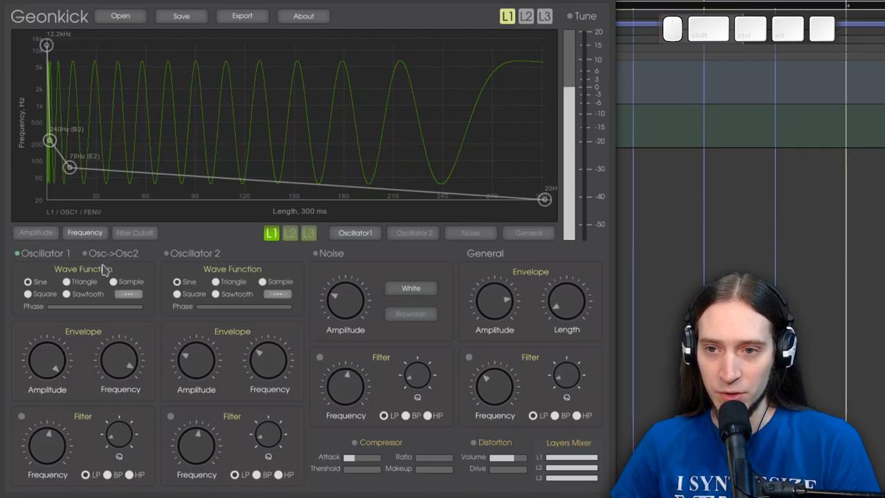
drag(47, 44, 47, 86)
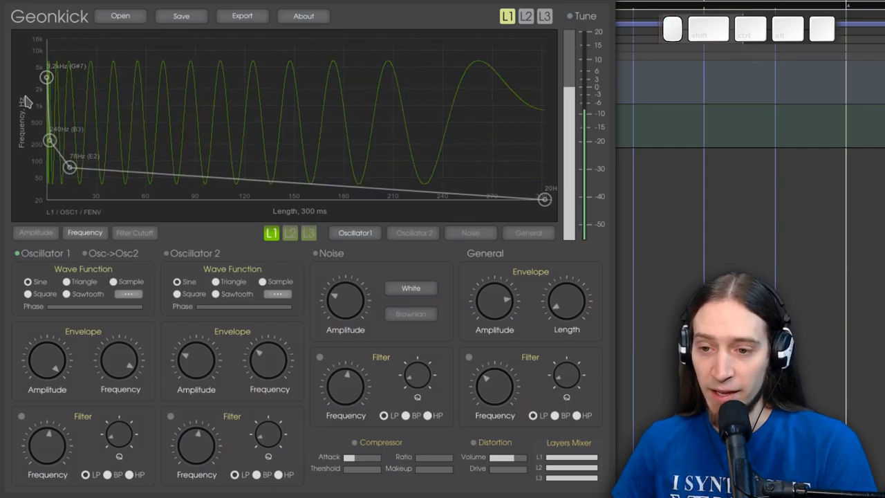
mouse_move(80, 52)
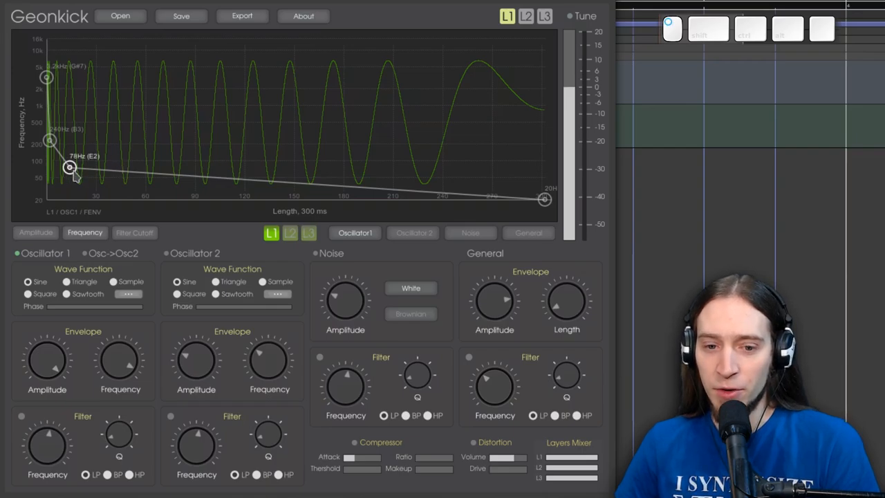
Place the low point around 55 Hz and add further envelope points toward the sweep's end
drag(70, 168, 76, 170)
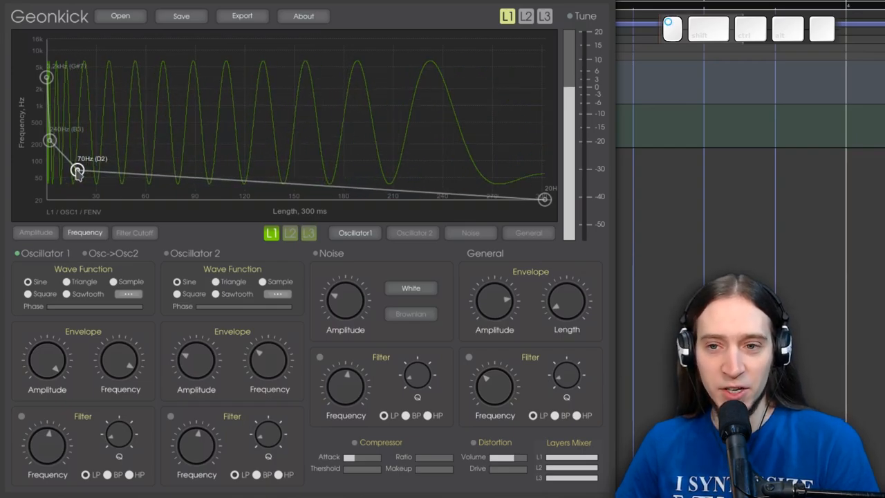
drag(77, 172, 145, 172)
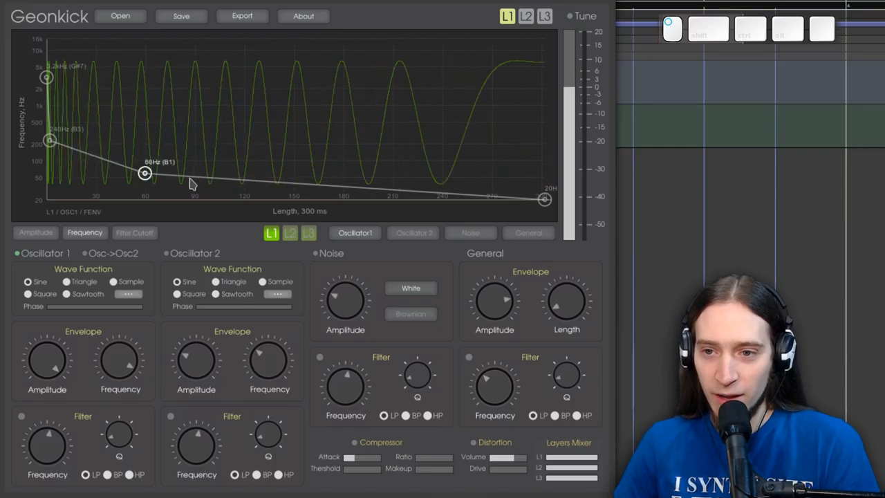
drag(145, 173, 78, 169)
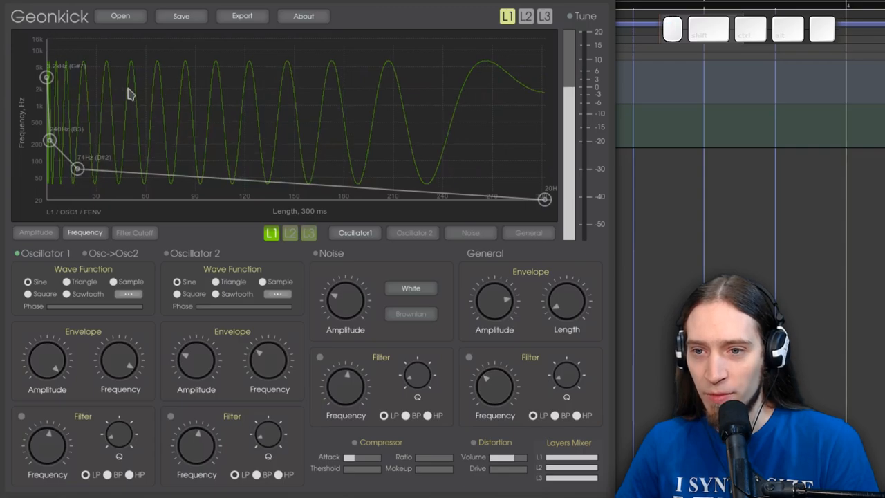
mouse_move(76, 168)
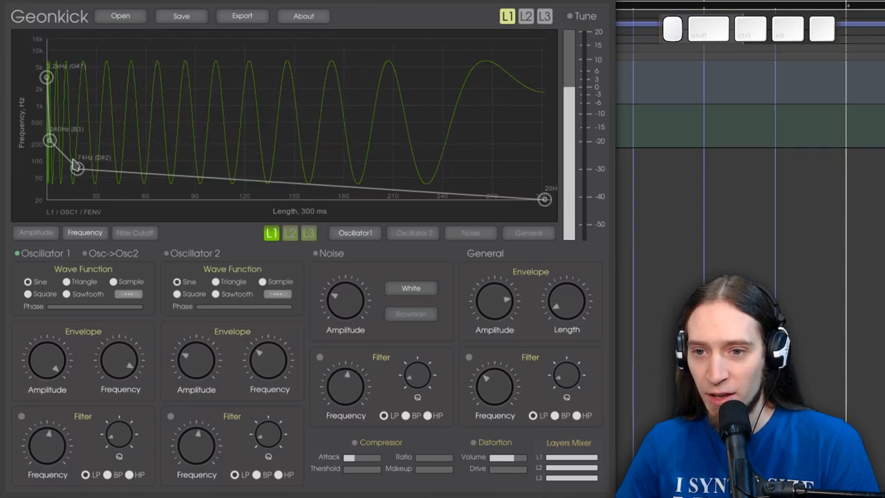
drag(76, 166, 59, 159)
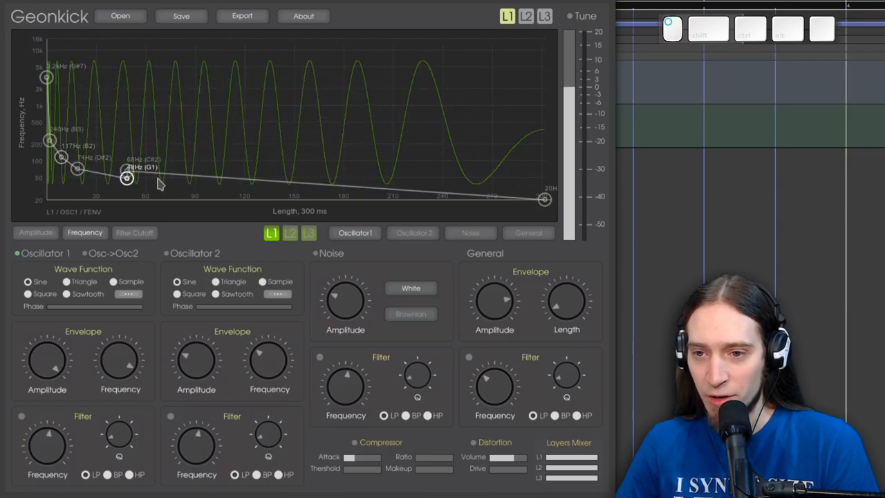
drag(127, 178, 307, 191)
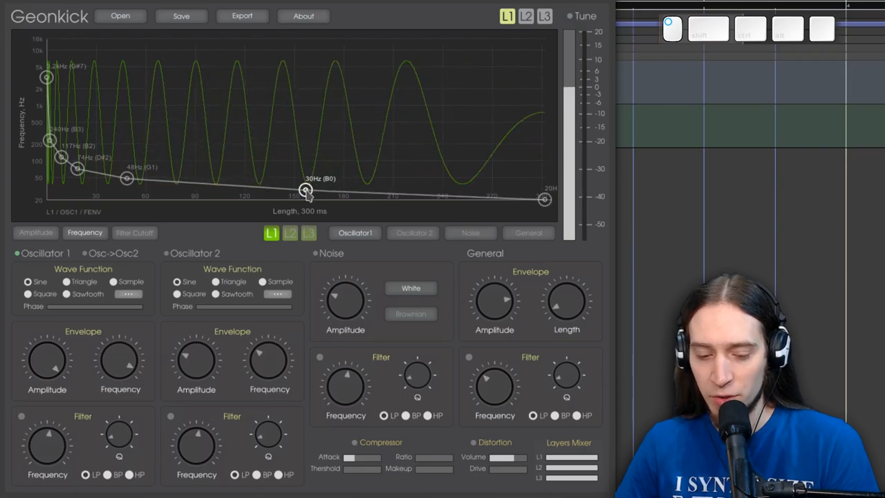
drag(305, 191, 302, 188)
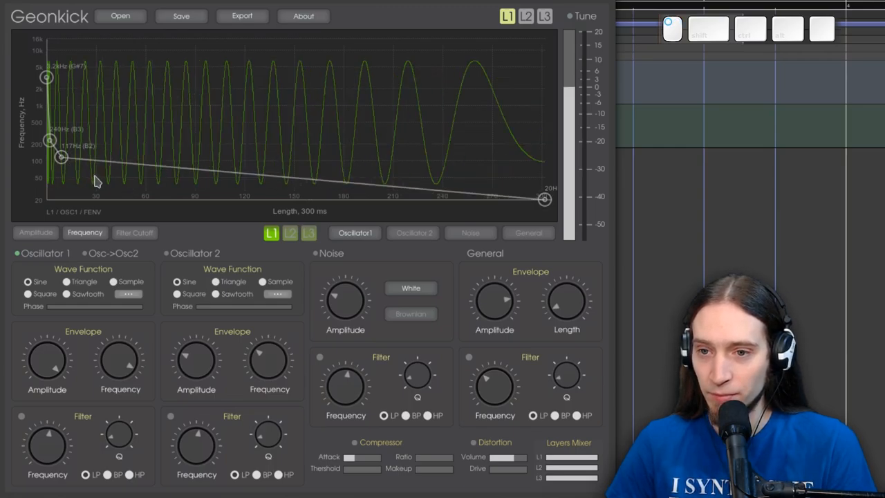
Set the low point near 65 Hz and add a gentle mid-sweep rise to about 140 Hz
drag(61, 158, 89, 171)
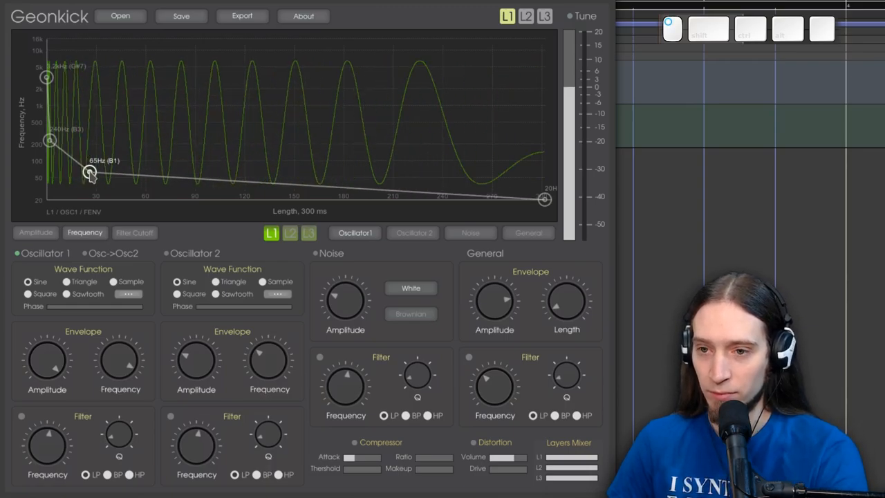
mouse_move(178, 177)
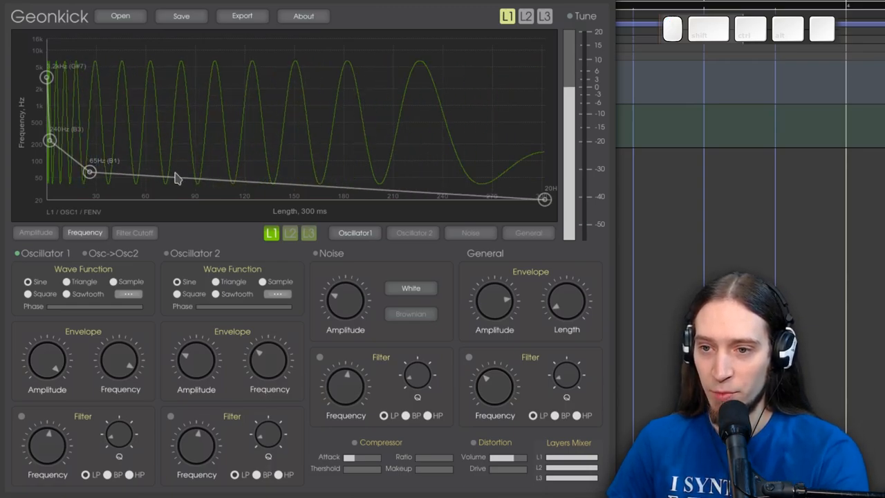
drag(90, 172, 205, 115)
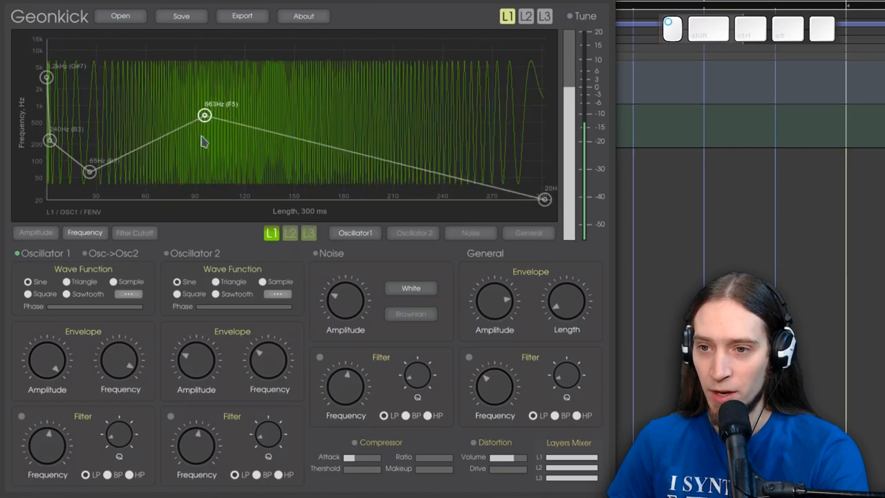
drag(204, 115, 177, 151)
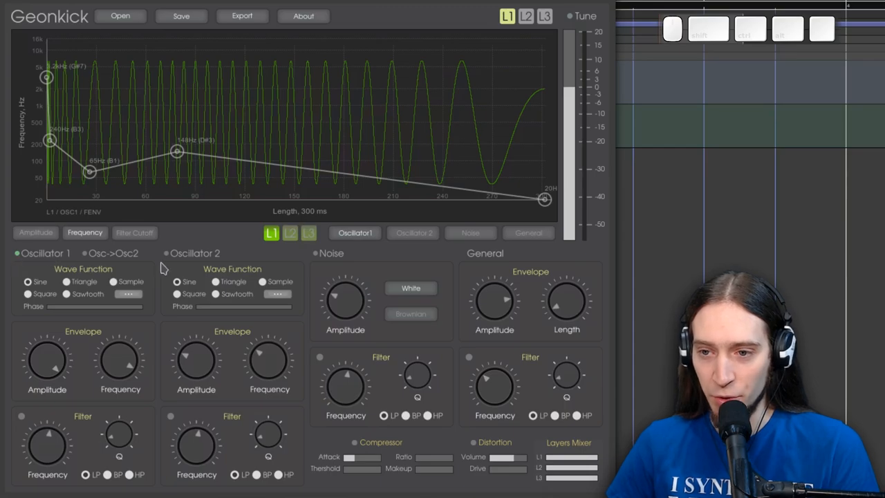
Enable oscillator 2 and give its frequency envelope an early dip followed by a rise
click(166, 253)
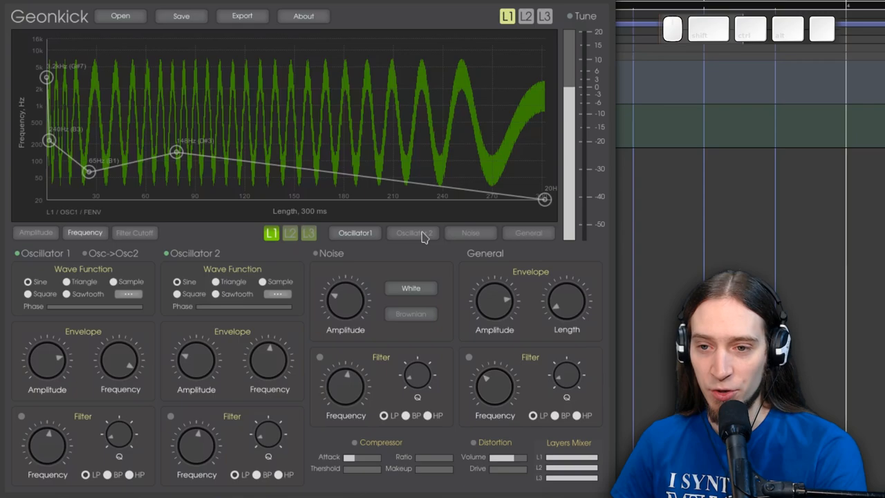
click(36, 233)
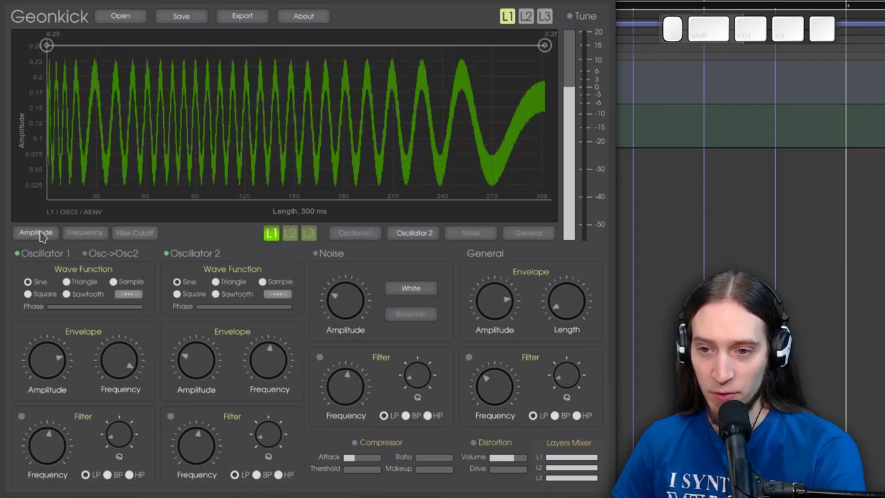
click(86, 233)
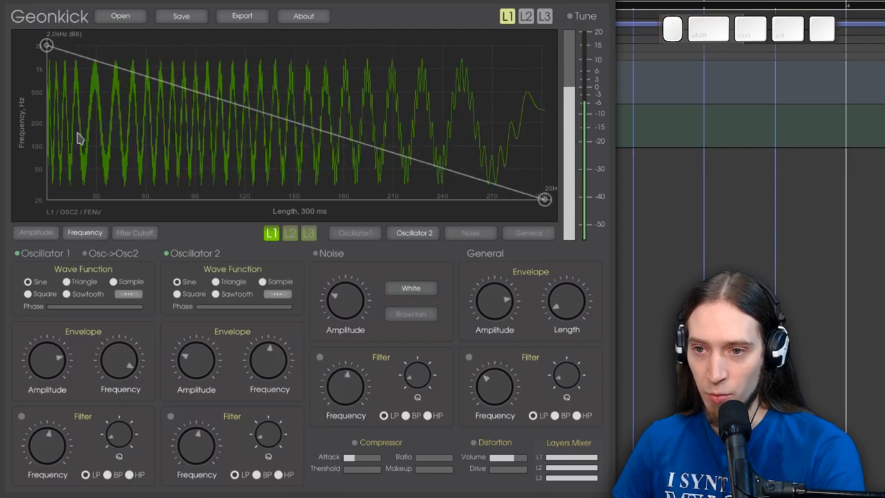
drag(47, 45, 105, 145)
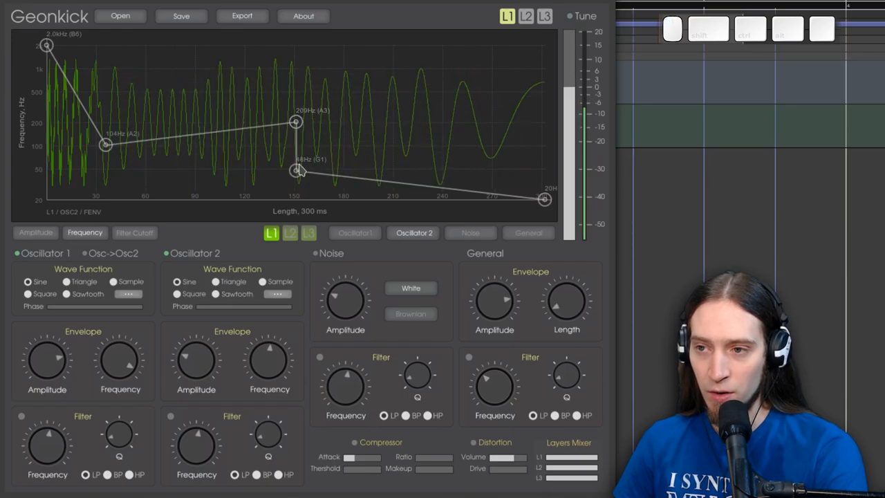
drag(298, 169, 465, 47)
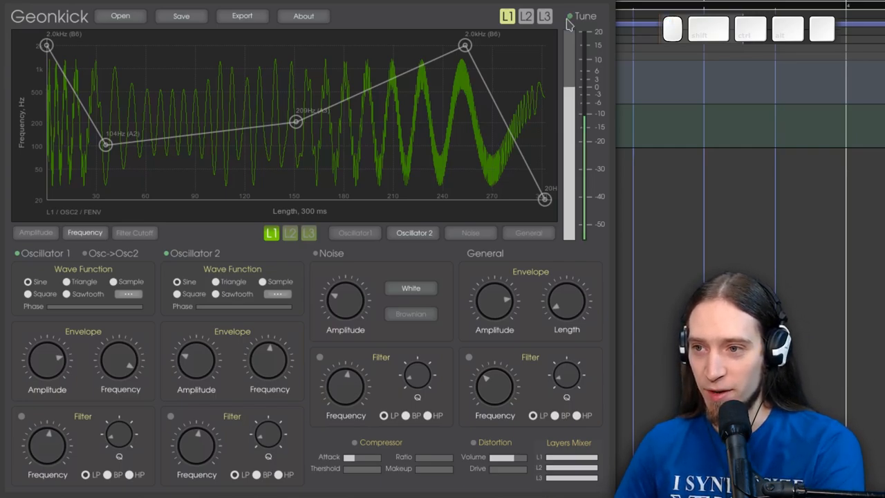
Move oscillator 2's late pitch point toward a high mid-sweep peak before the final drop
drag(465, 46, 409, 164)
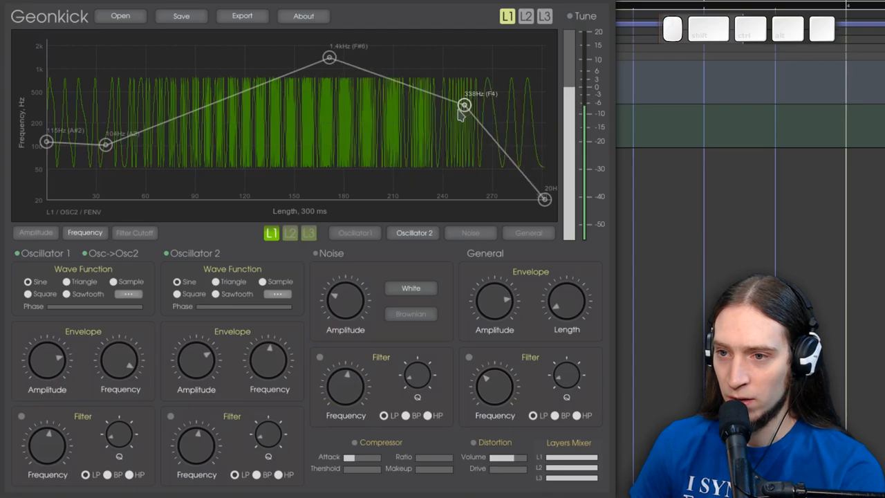
Raise oscillator 2's late pitch point to about 1.7 kHz and set its wave function to Sample
drag(464, 106, 432, 52)
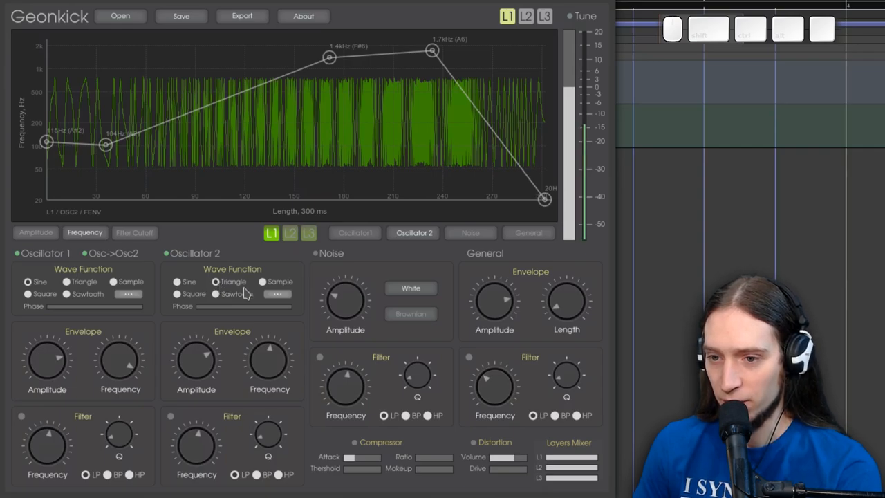
click(177, 293)
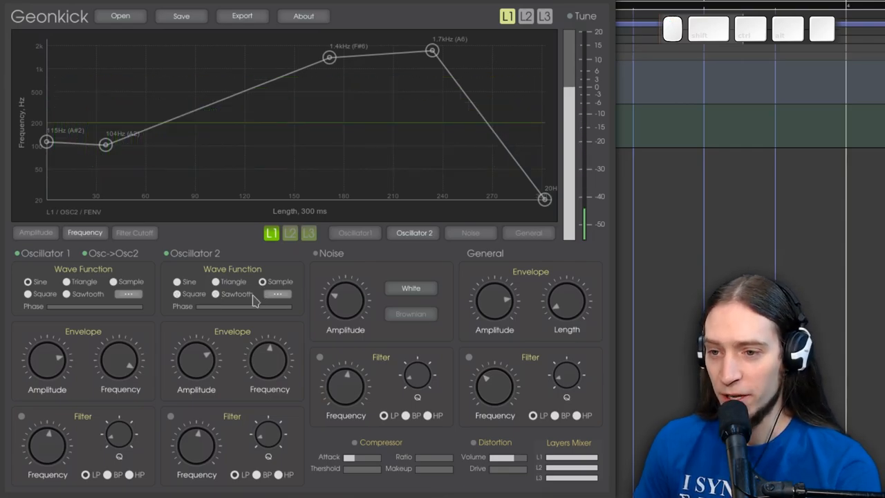
mouse_move(277, 308)
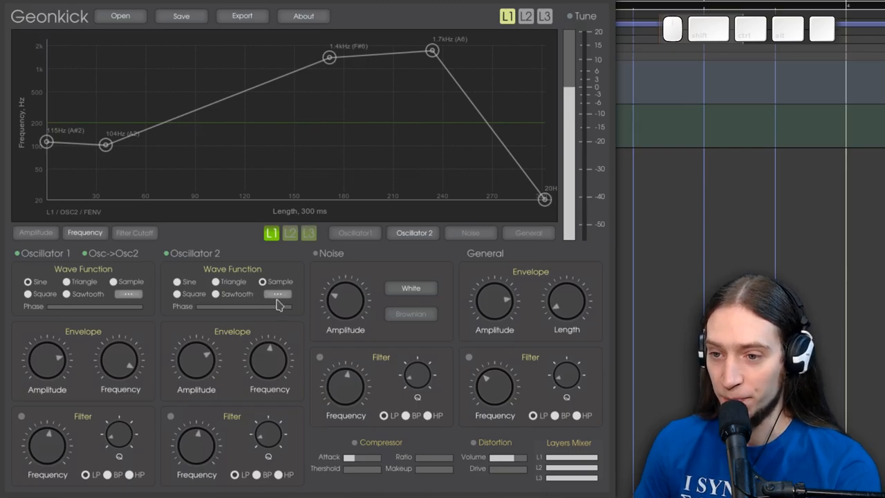
Load Kick-01.flac as oscillator 2's sample and re-enable oscillator 1
click(276, 293)
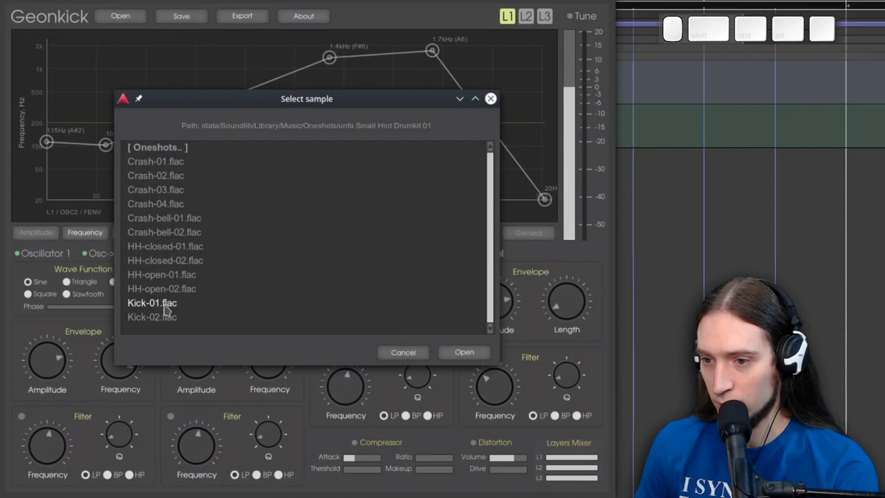
click(463, 353)
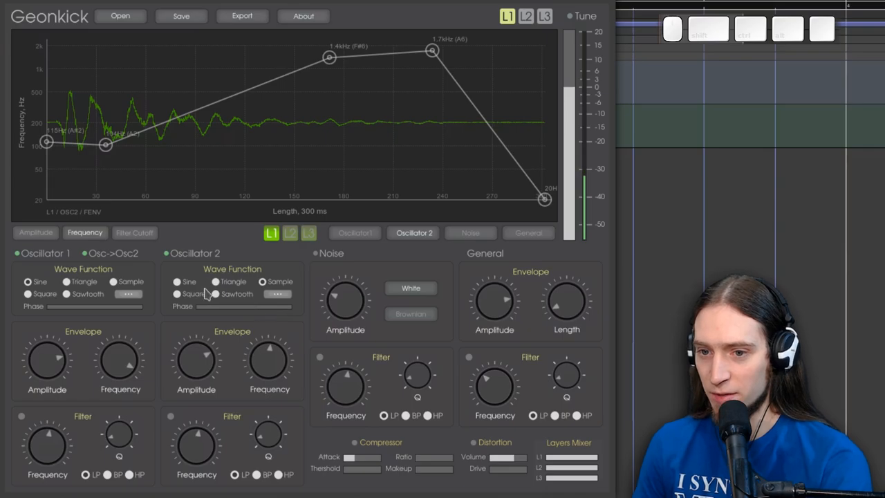
click(14, 253)
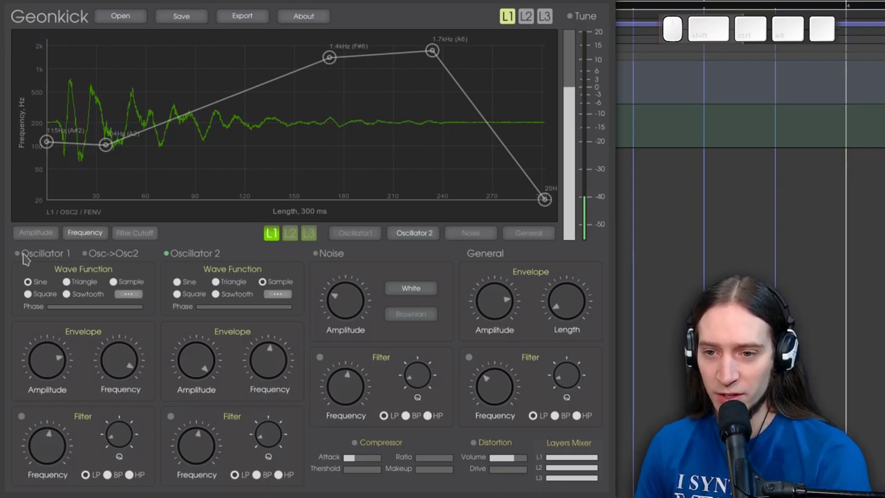
click(14, 255)
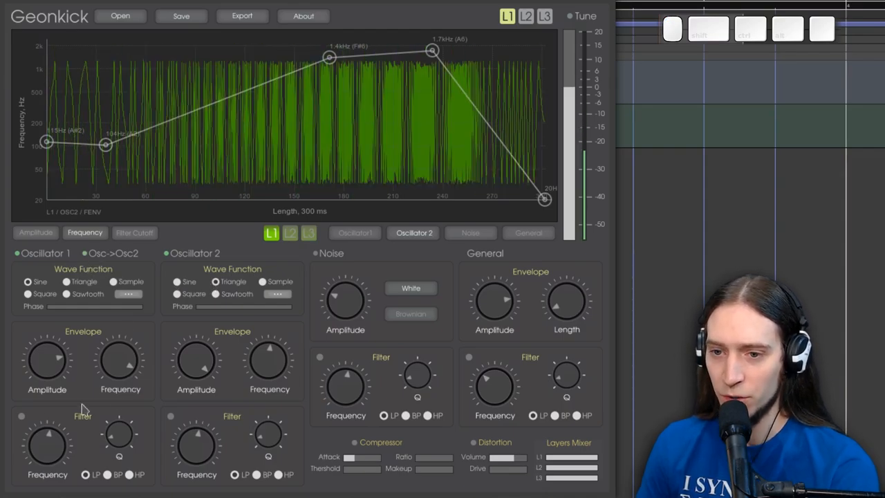
Close the Geonkick plugin window and return to the Ardour session
click(22, 416)
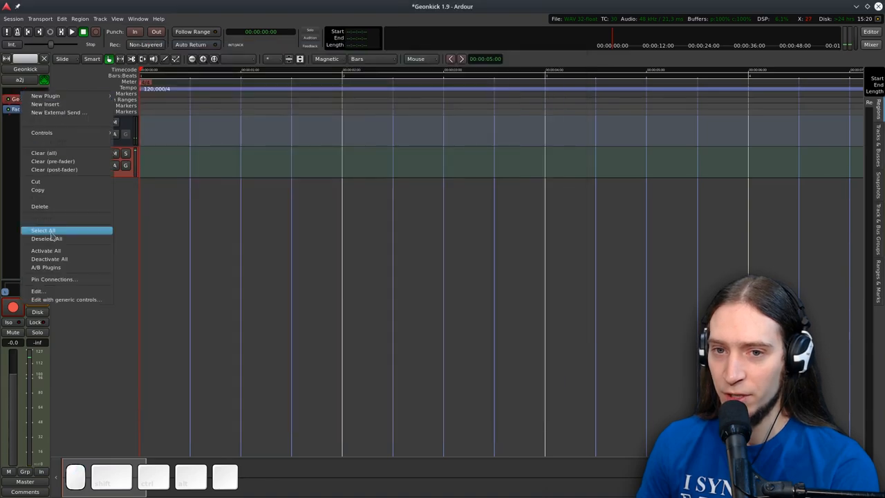
mouse_move(55, 96)
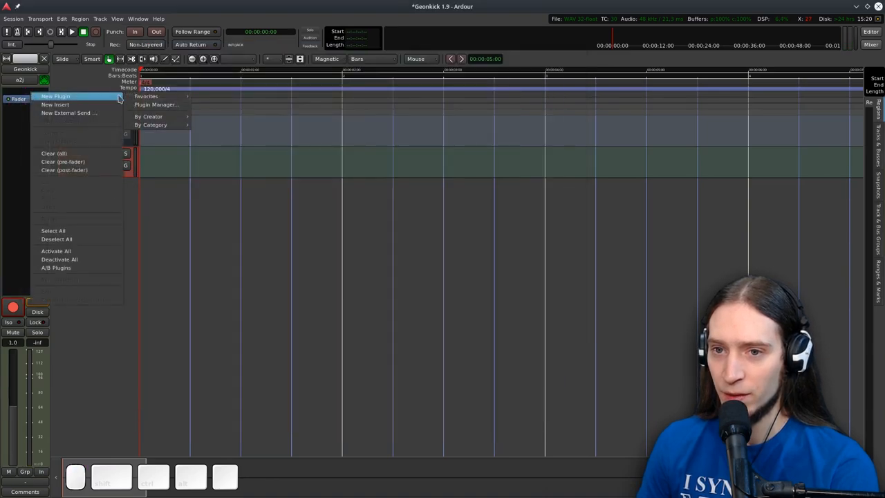
Reopen the Geonkick plugin's GUI window from the track's processor box
click(56, 96)
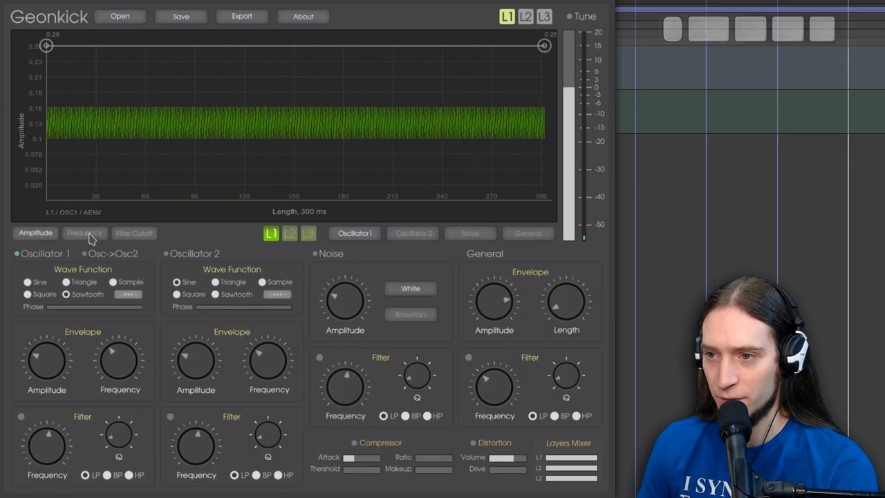
Shape oscillator 1's pitch into a fast drop from about 997 Hz to 151 Hz easing to 30 Hz, and enable its filter
click(85, 233)
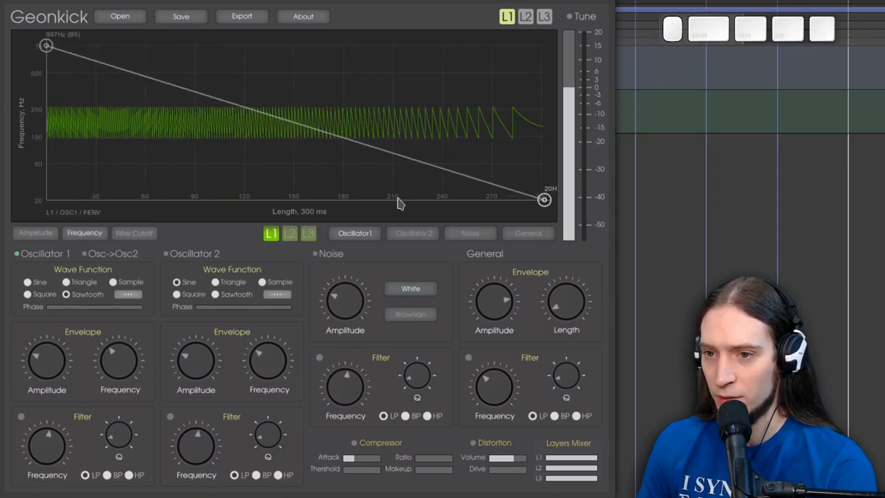
drag(398, 200, 158, 166)
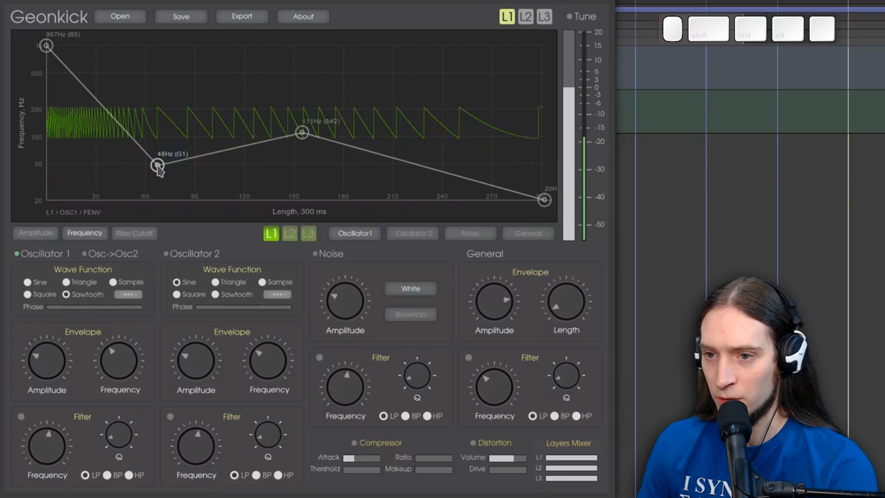
drag(157, 165, 110, 163)
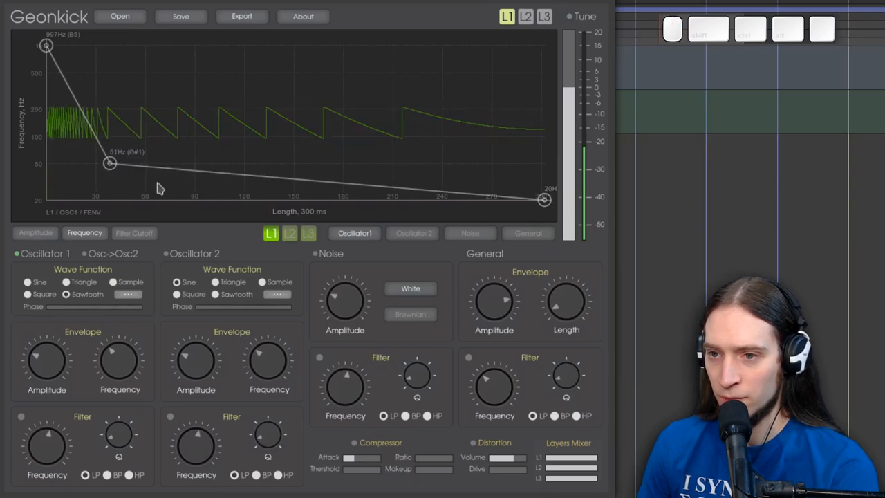
drag(110, 164, 74, 119)
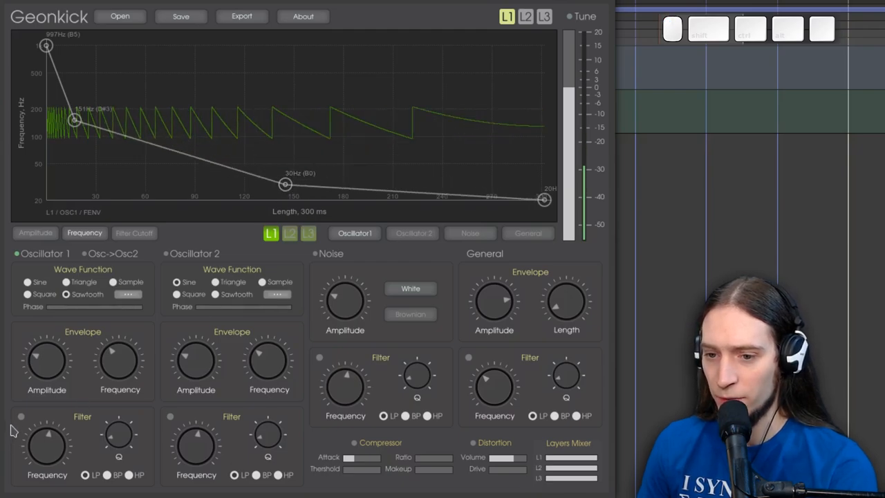
click(21, 416)
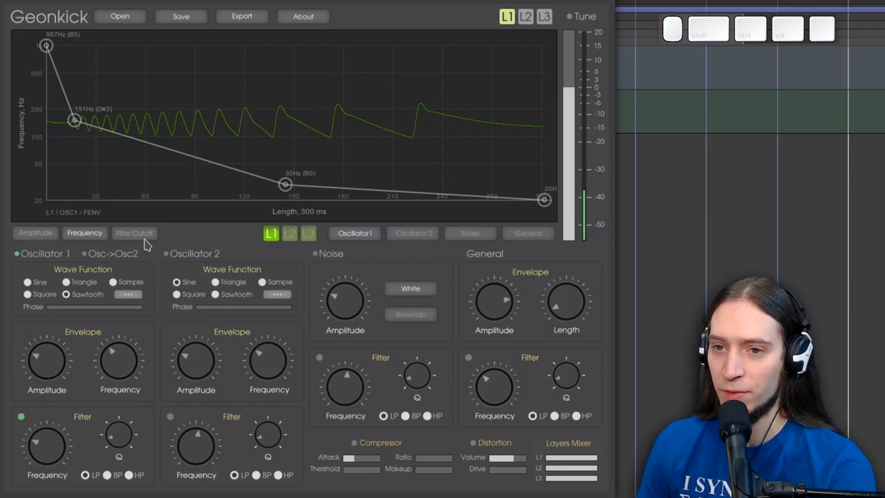
Shape Oscillator 1's filter cutoff to sweep from about 1.3 kHz down to 60 Hz, climbing again late
click(134, 232)
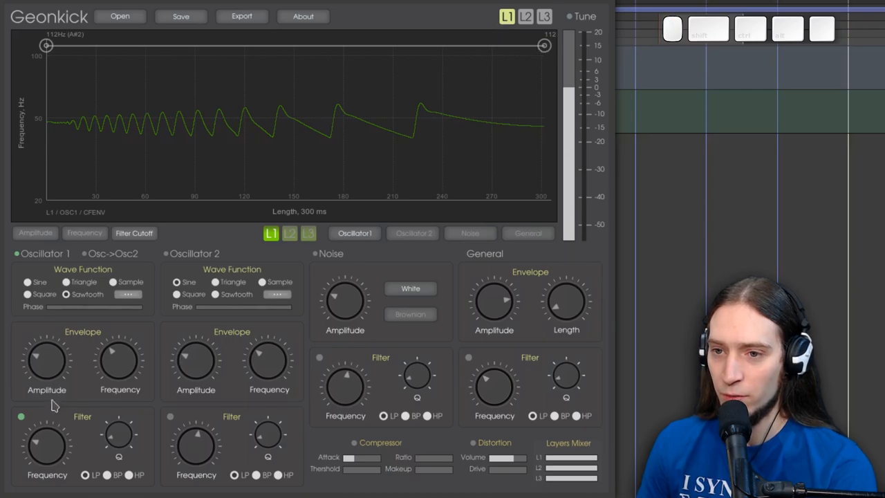
drag(545, 46, 545, 46)
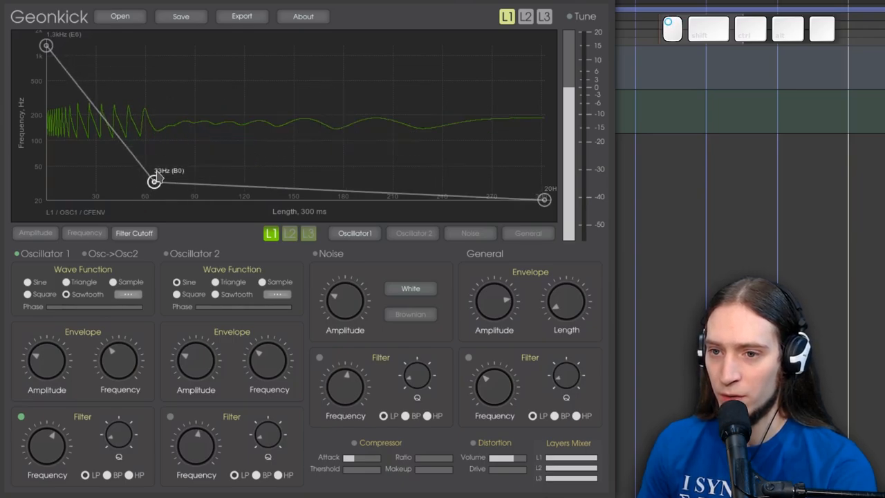
drag(155, 182, 102, 100)
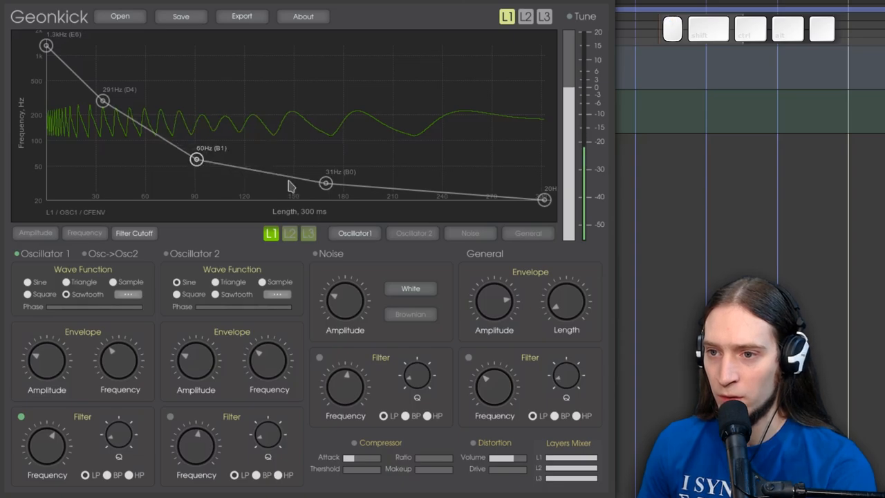
drag(327, 182, 465, 46)
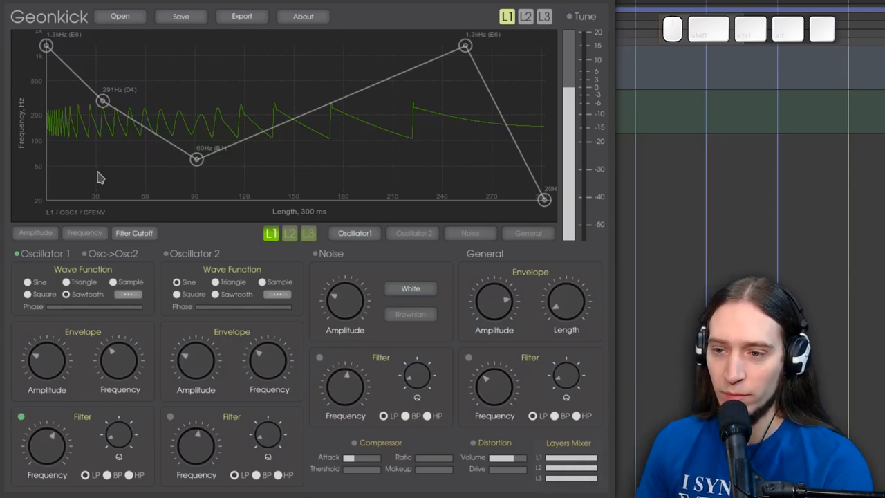
mouse_move(124, 164)
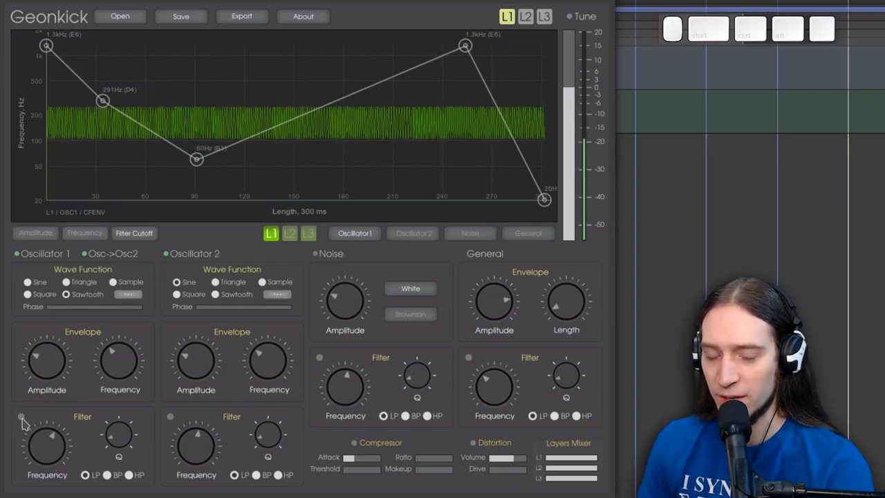
Raise the General Envelope Length so the kick reads 3753 ms
click(20, 418)
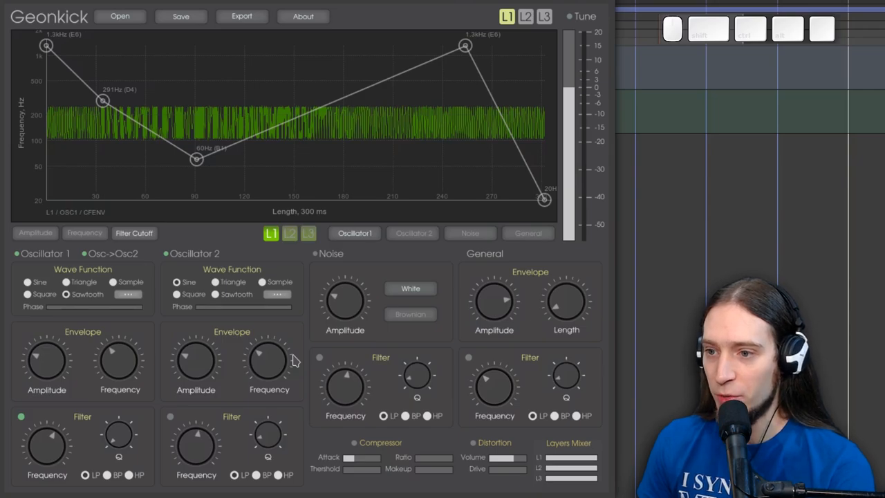
click(528, 233)
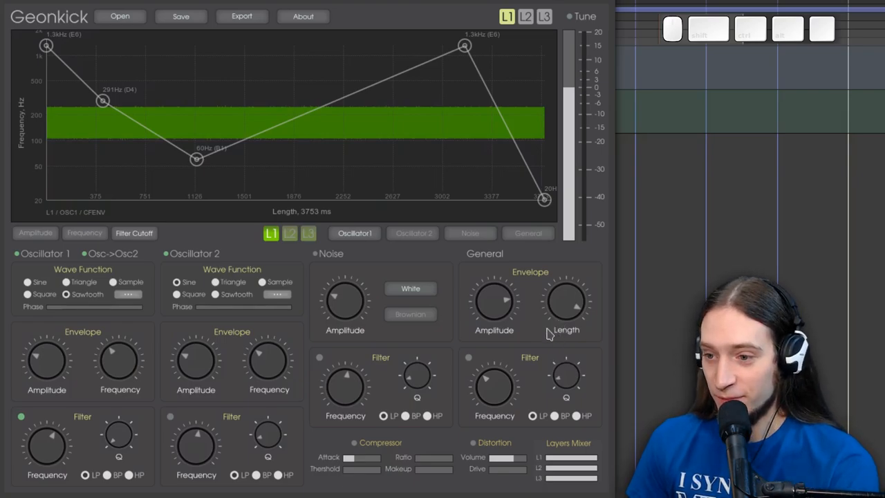
mouse_move(524, 345)
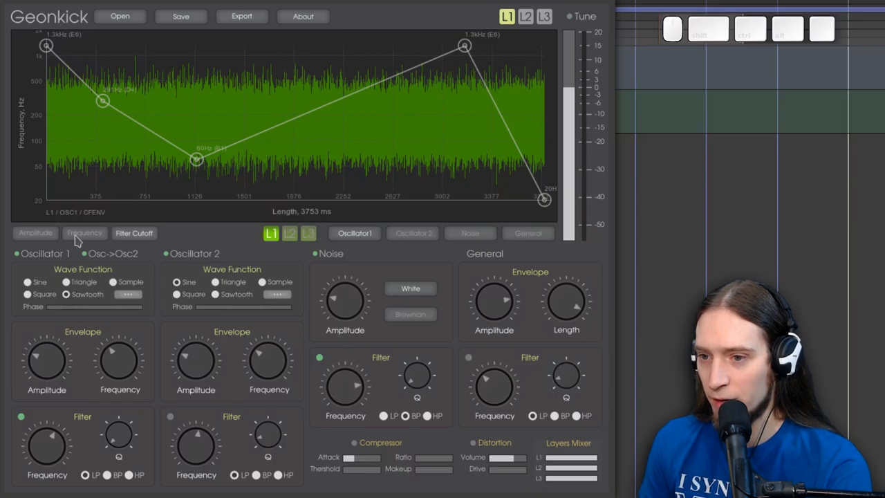
mouse_move(511, 235)
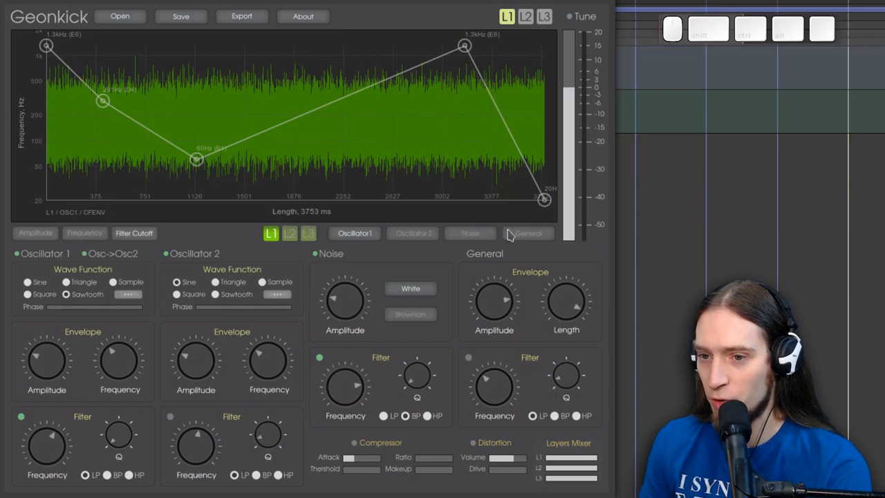
Shape the noise filter cutoff to fall from about 5 kHz toward 30 Hz, then jump up at the end
click(470, 233)
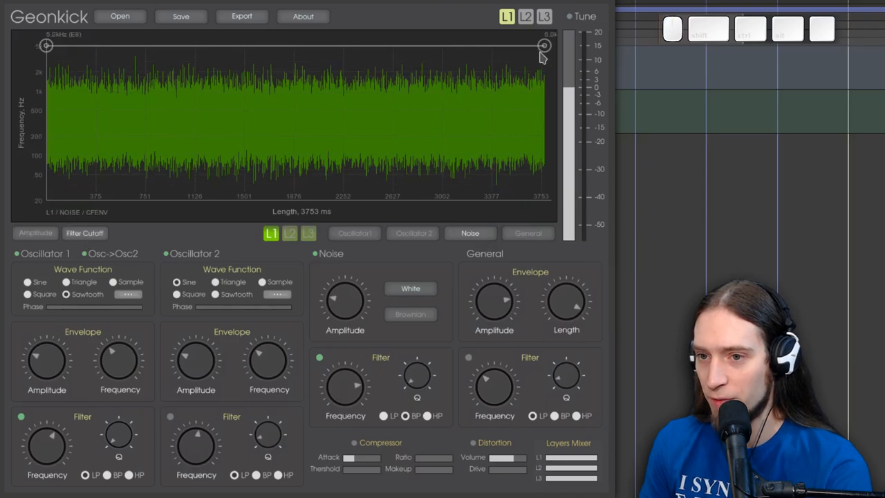
drag(545, 46, 545, 200)
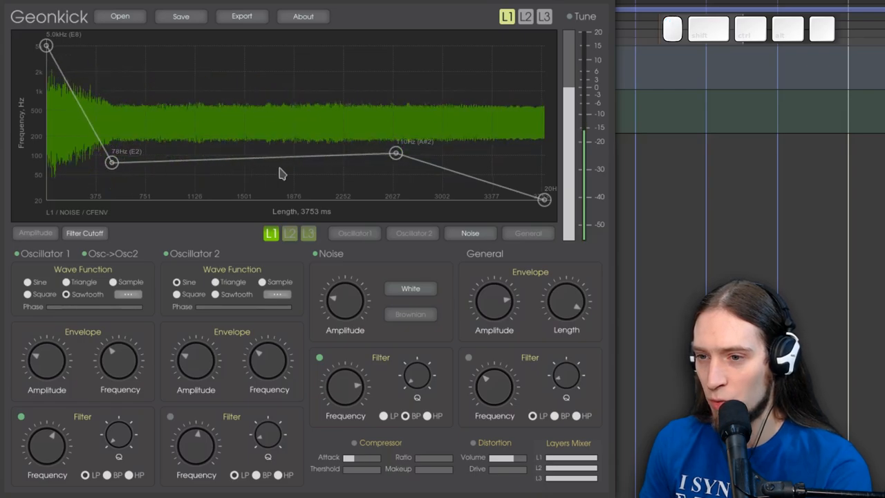
mouse_move(124, 169)
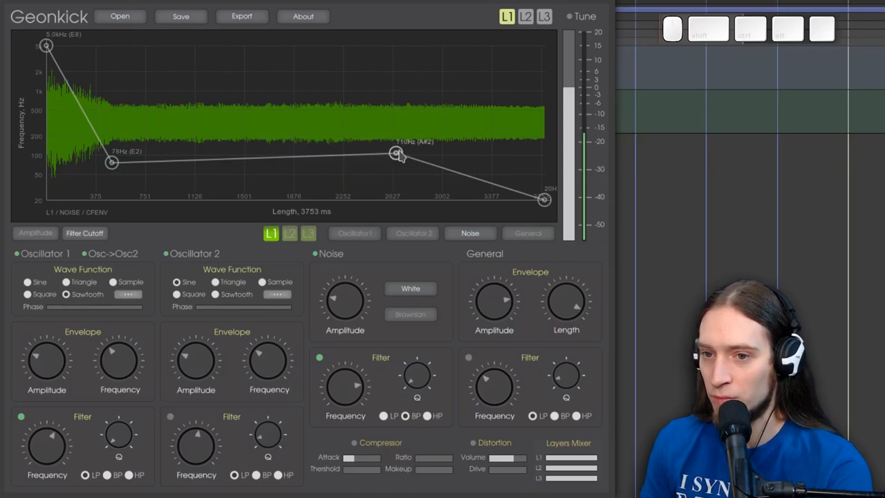
drag(112, 162, 156, 124)
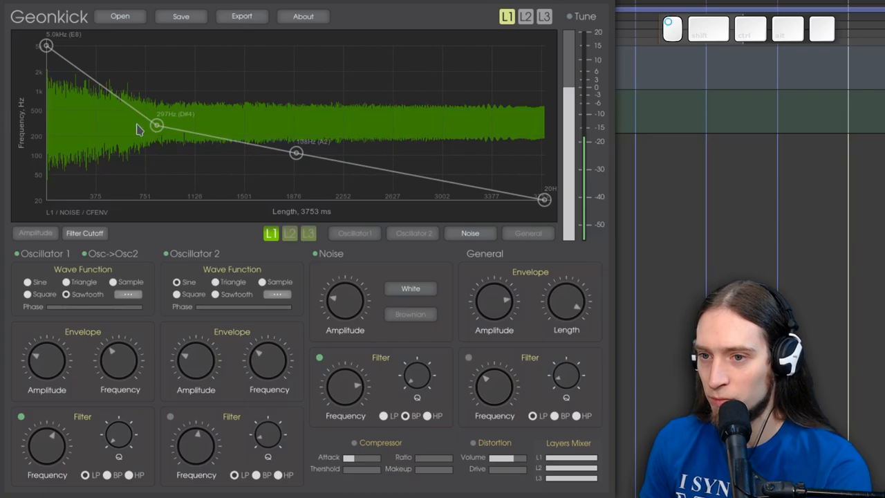
drag(297, 153, 487, 194)
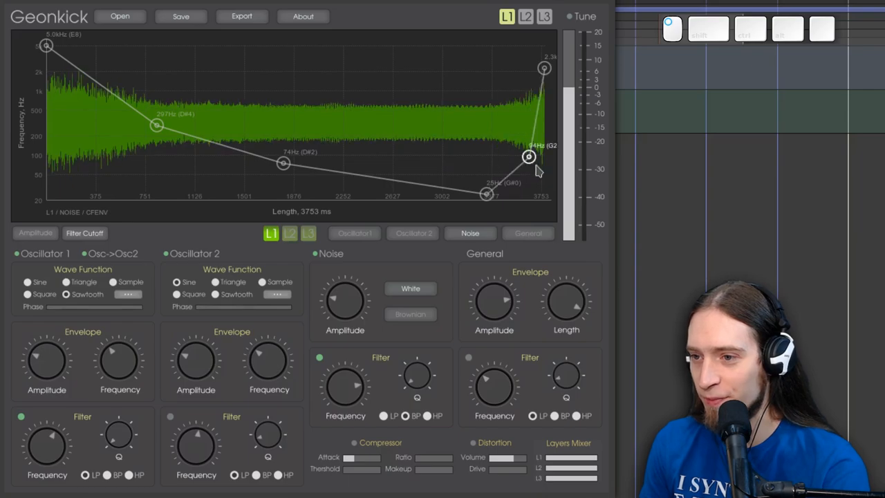
drag(528, 156, 522, 160)
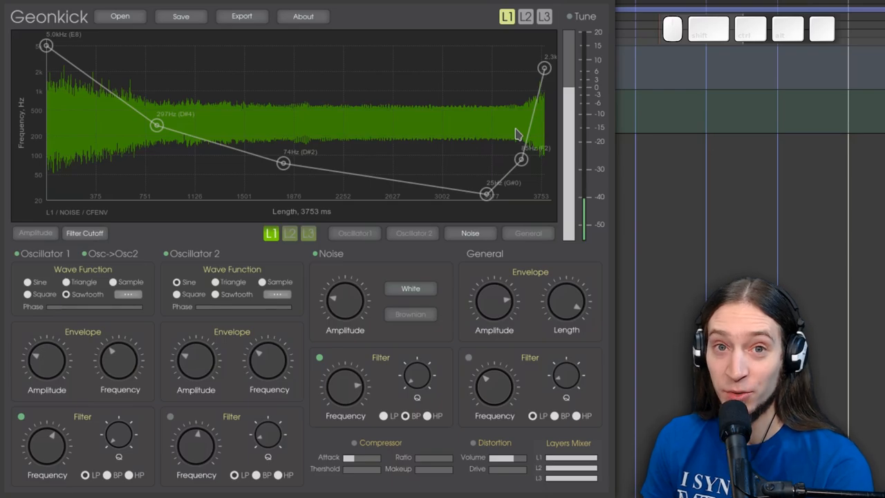
mouse_move(390, 251)
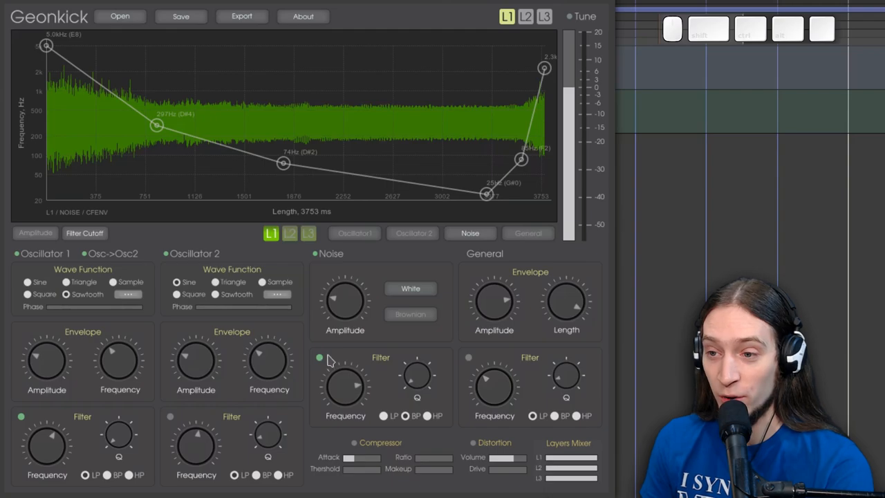
mouse_move(555, 368)
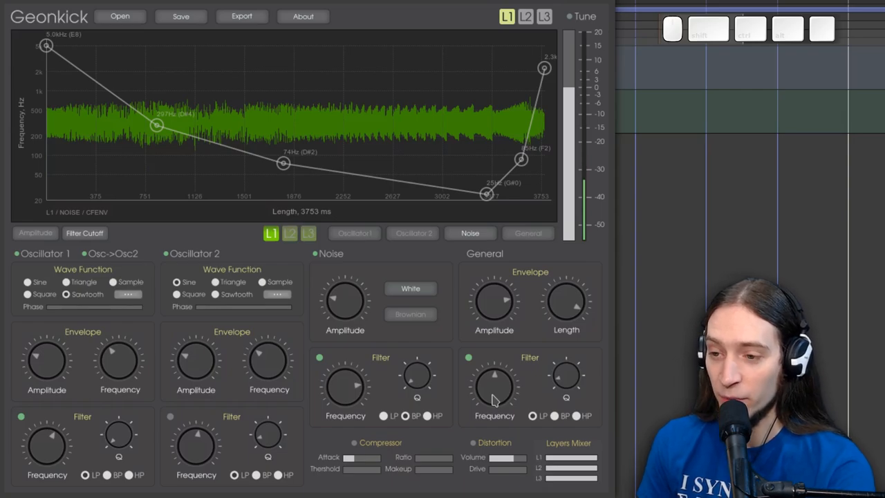
mouse_move(479, 387)
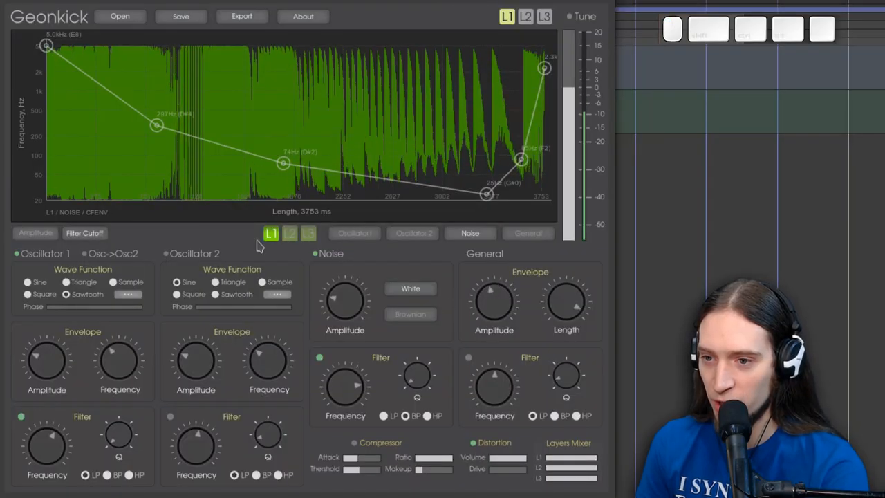
Reshape the early part of layer 1 Oscillator 1's frequency envelope into a dip
click(354, 232)
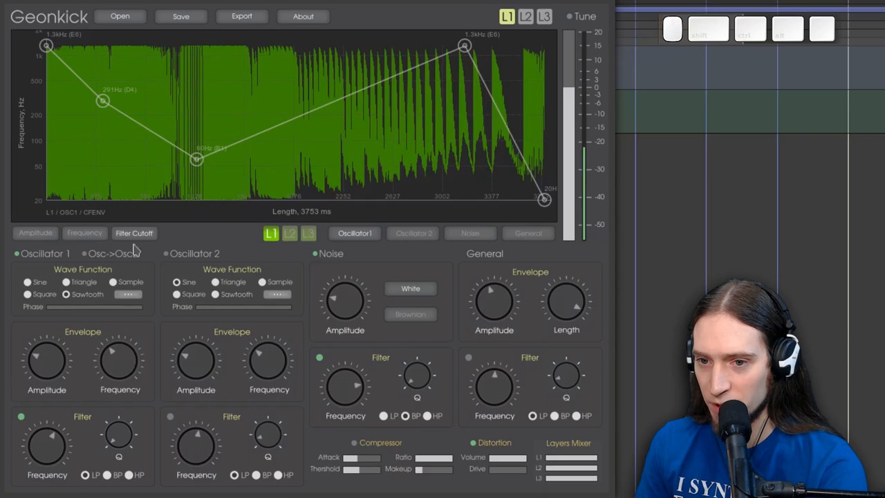
click(85, 232)
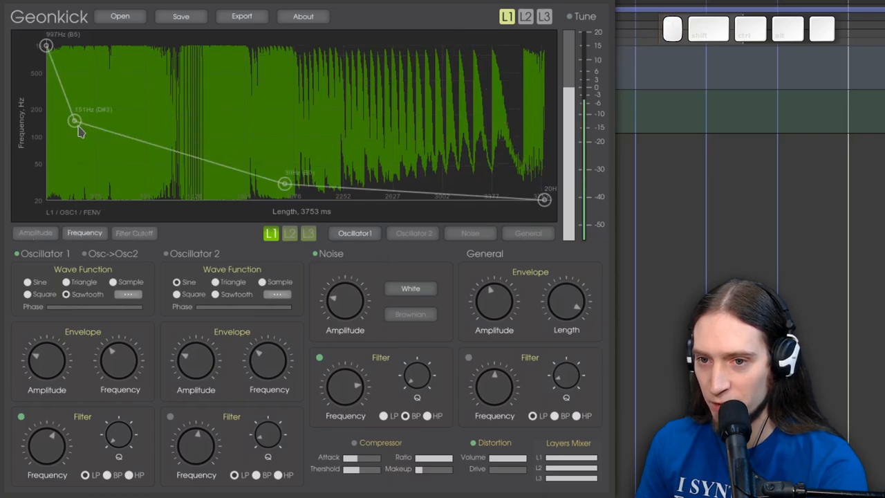
drag(76, 121, 77, 141)
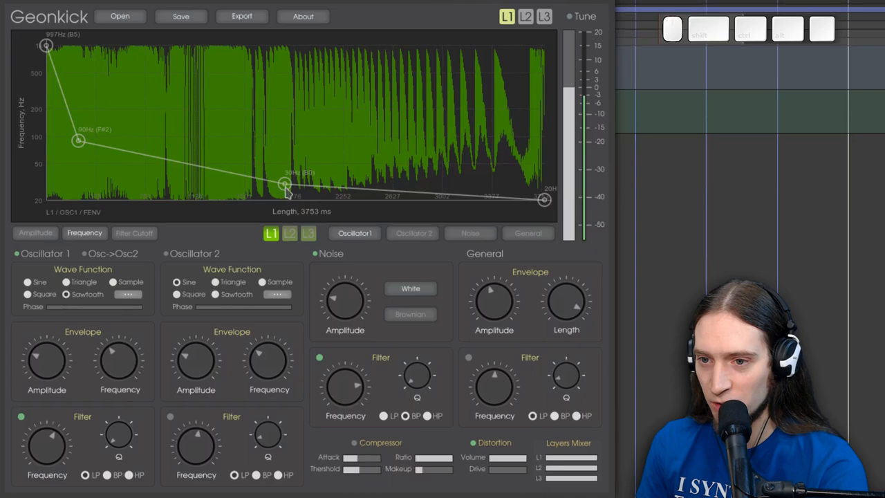
drag(283, 185, 199, 191)
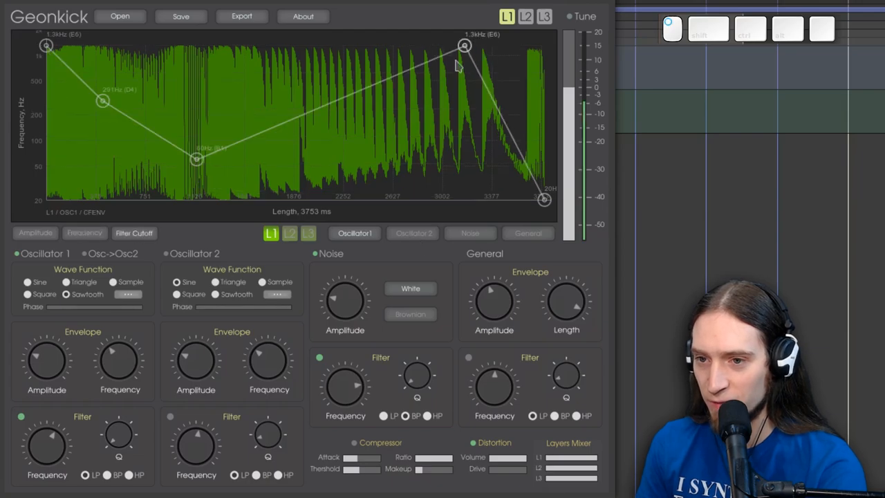
Add a middle point and lower the late peak so the envelope rises gently before falling
drag(465, 46, 455, 130)
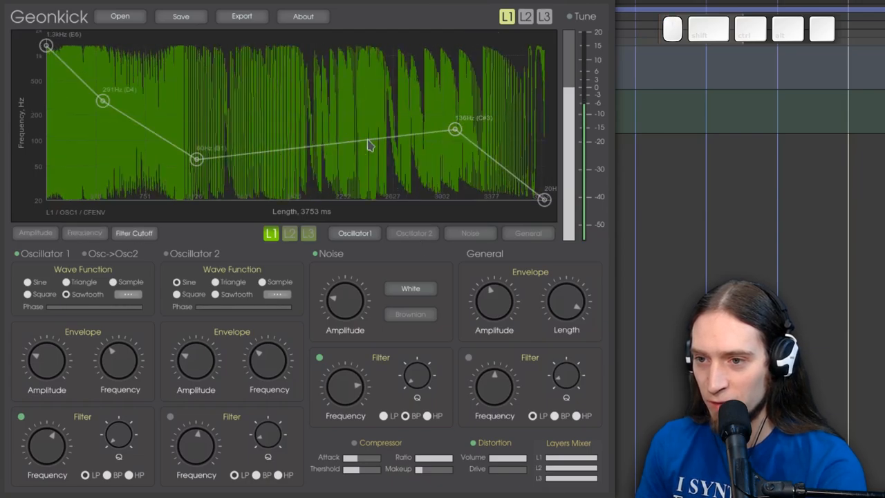
drag(455, 130, 462, 133)
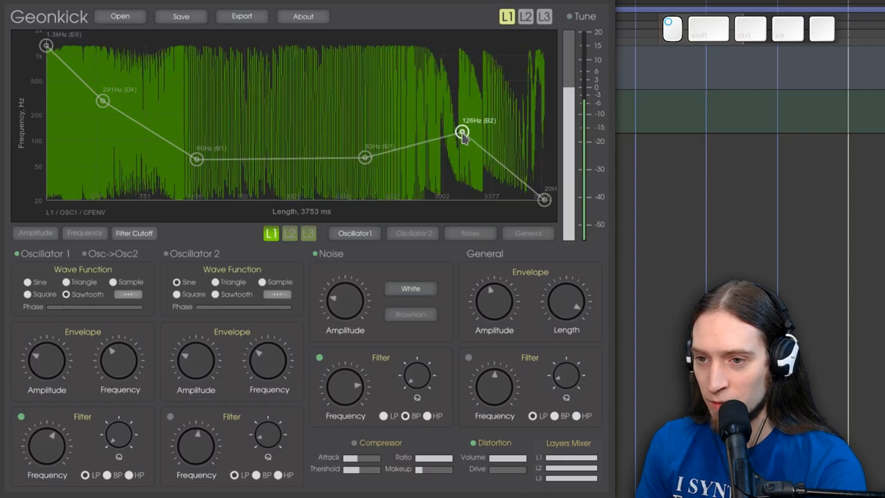
drag(462, 133, 462, 133)
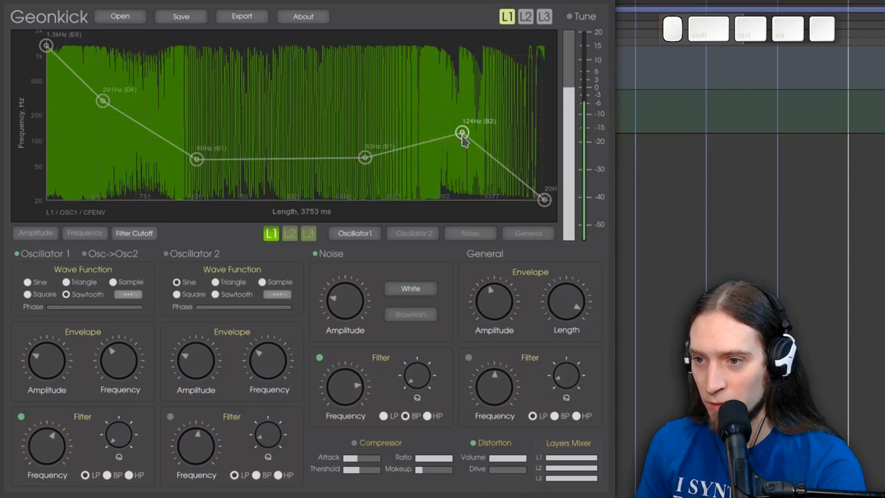
drag(462, 133, 462, 111)
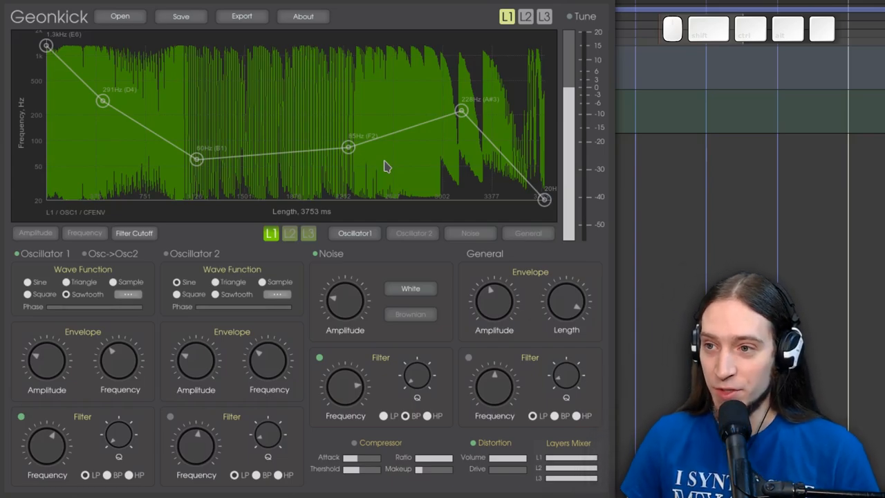
mouse_move(570, 25)
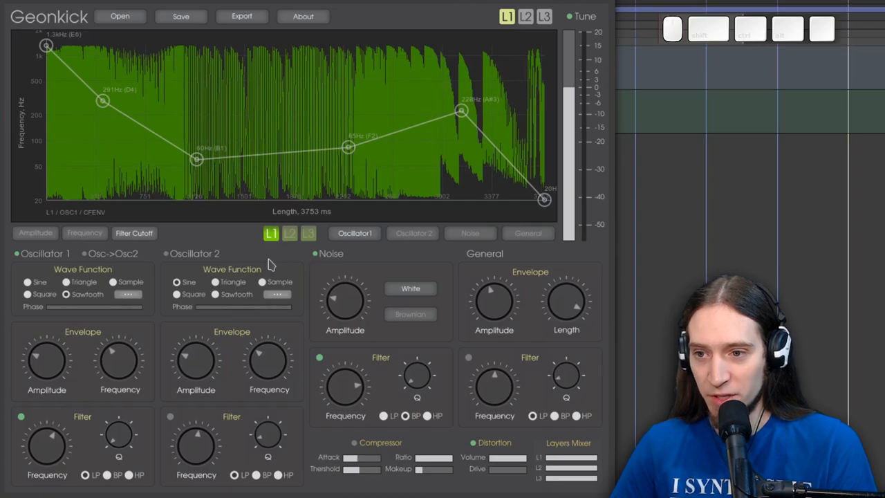
Switch layer 1 off and layer 2 on, then select layer 2 for envelope editing
click(504, 16)
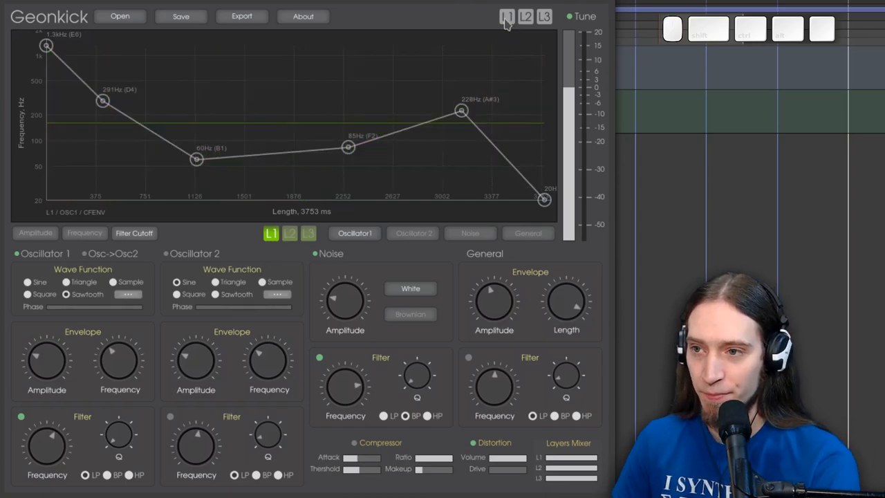
click(527, 17)
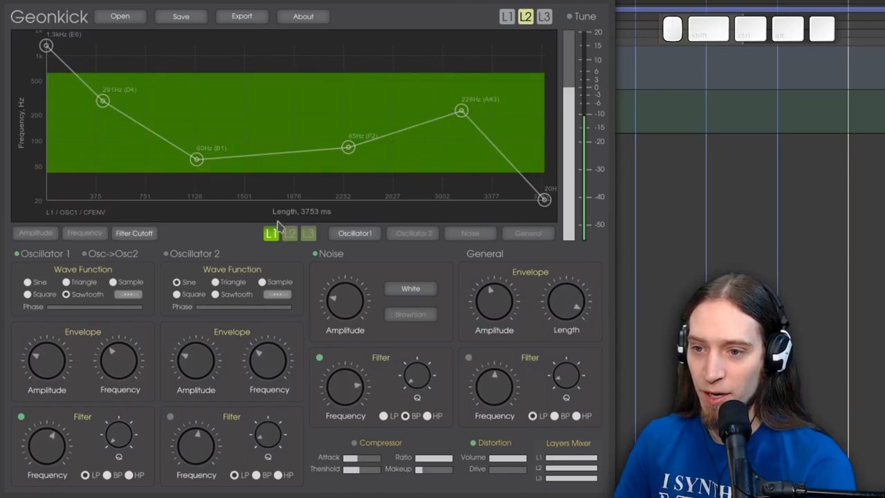
click(288, 233)
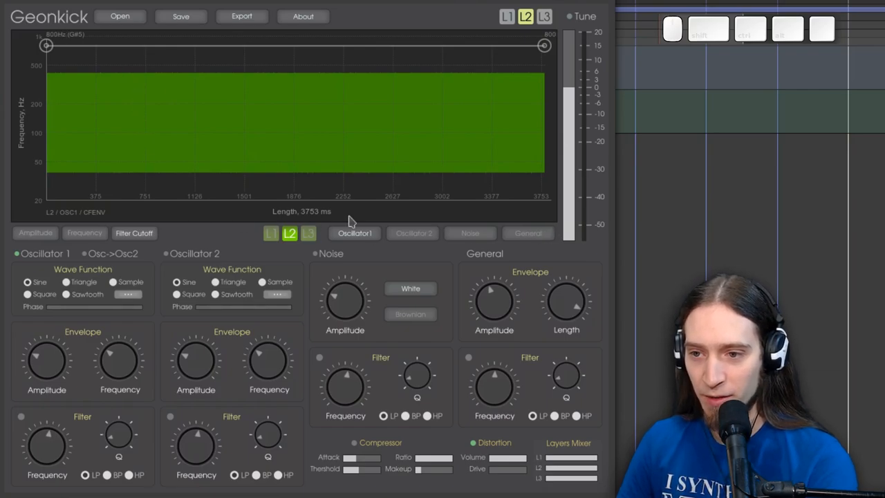
click(307, 232)
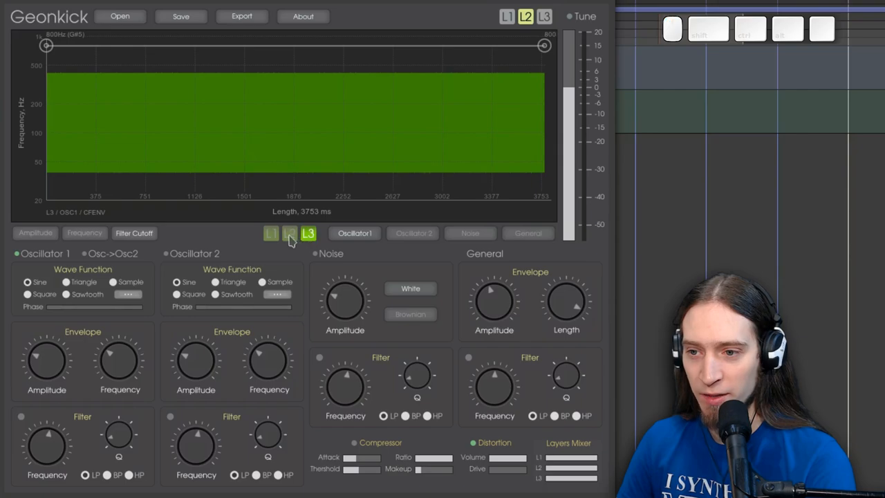
click(289, 233)
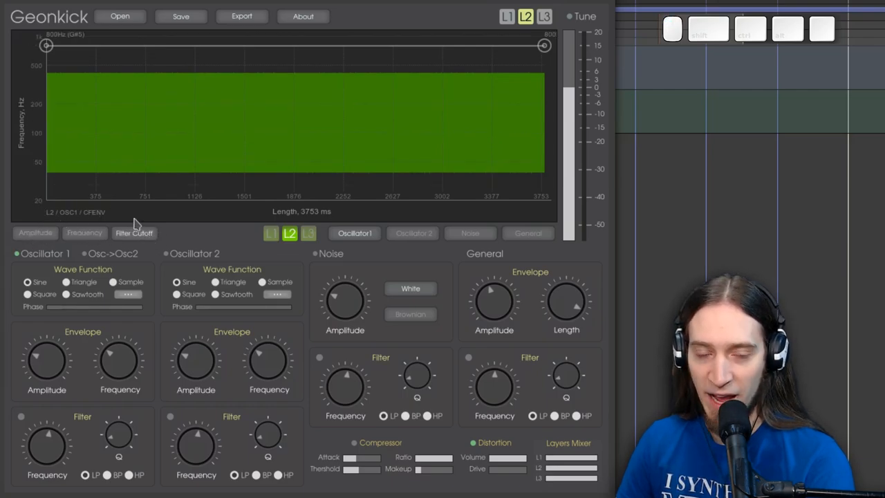
mouse_move(75, 220)
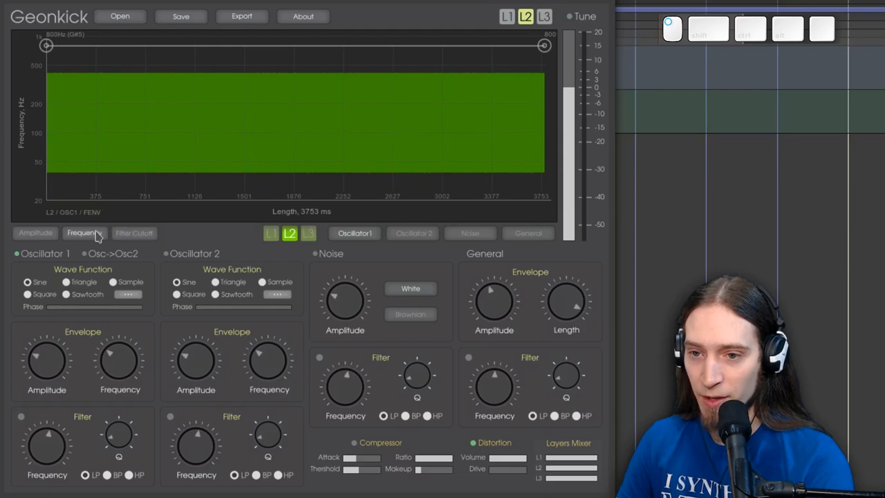
Show layer 2's amplitude envelope and re-enable layer 1 so both layers play together
click(35, 233)
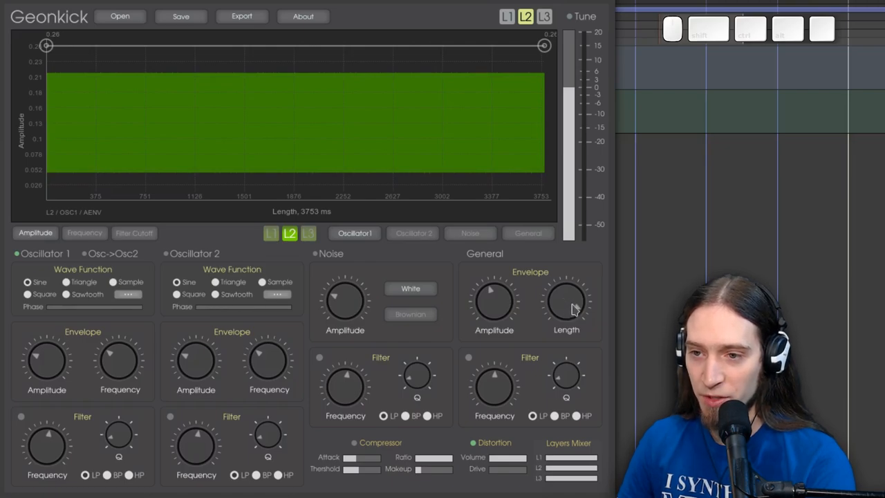
mouse_move(523, 339)
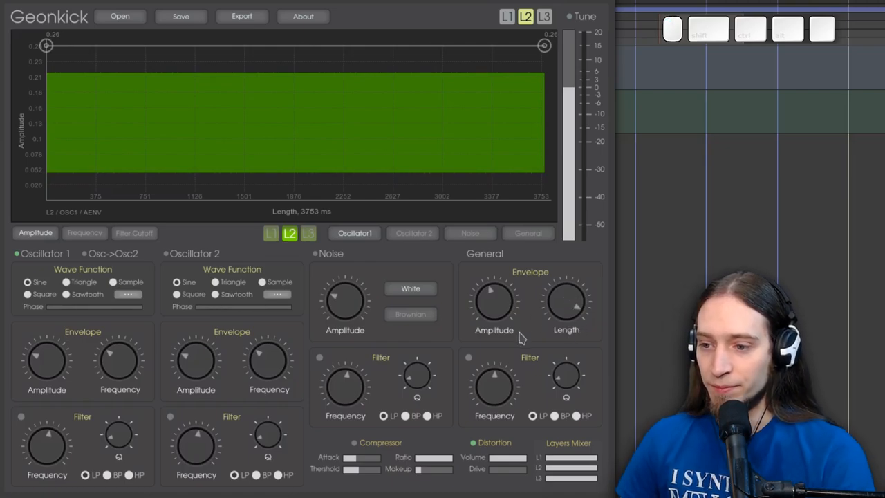
mouse_move(509, 453)
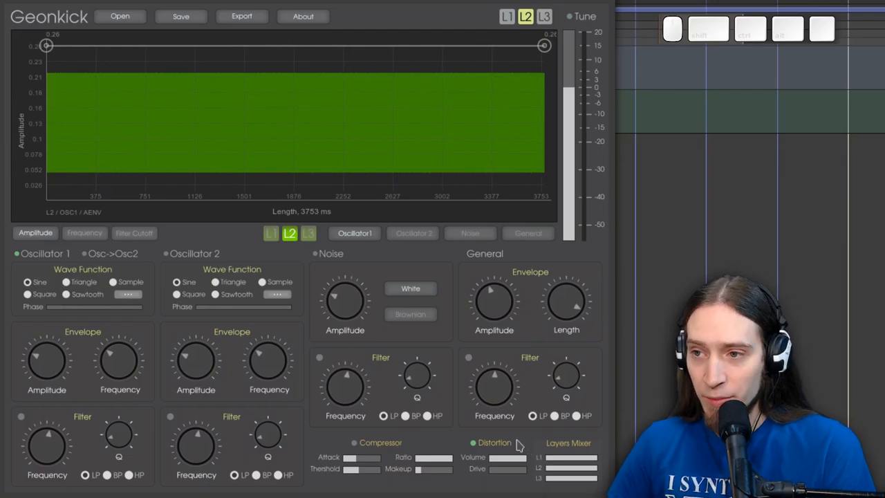
click(505, 16)
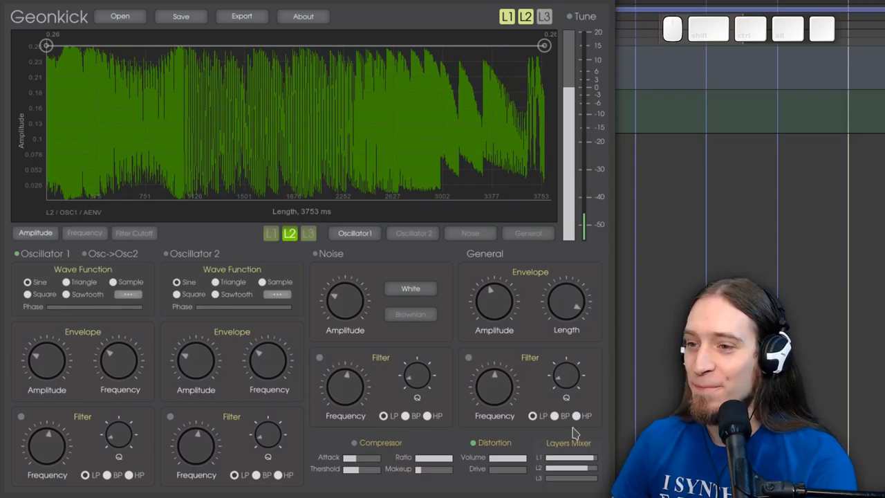
mouse_move(387, 316)
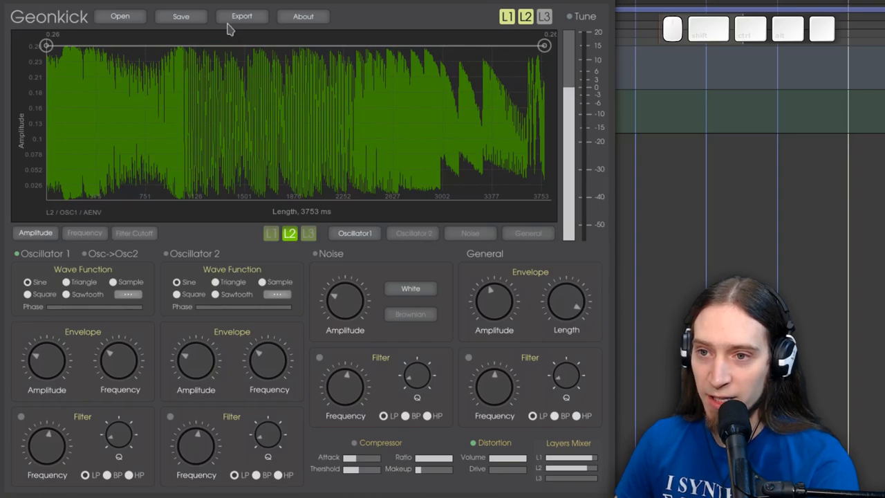
Bring up the kick's Export dialog and dismiss it without exporting
click(241, 16)
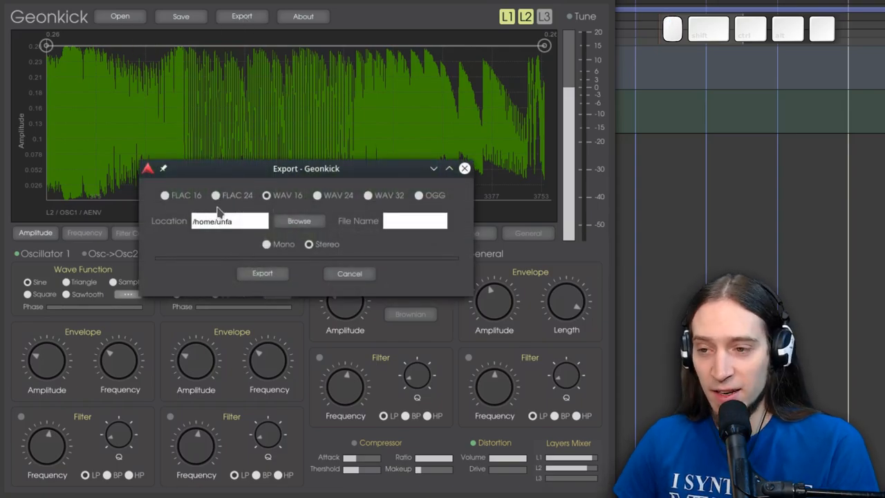
mouse_move(341, 207)
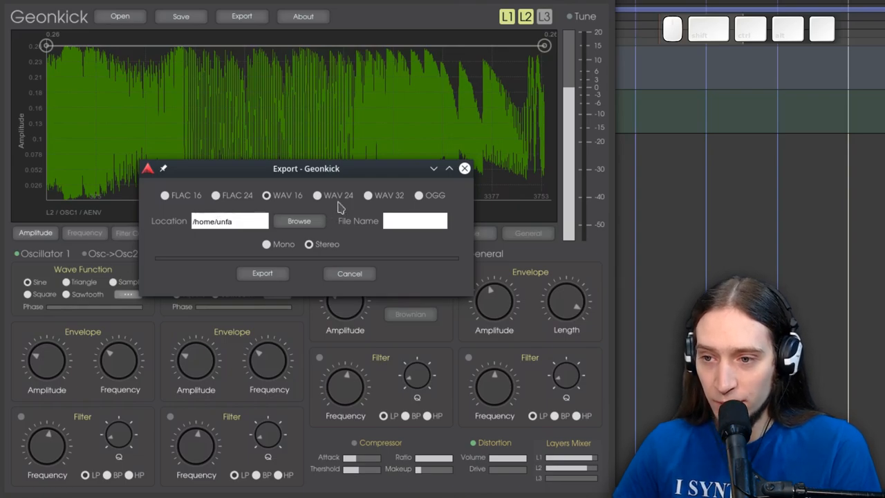
mouse_move(299, 202)
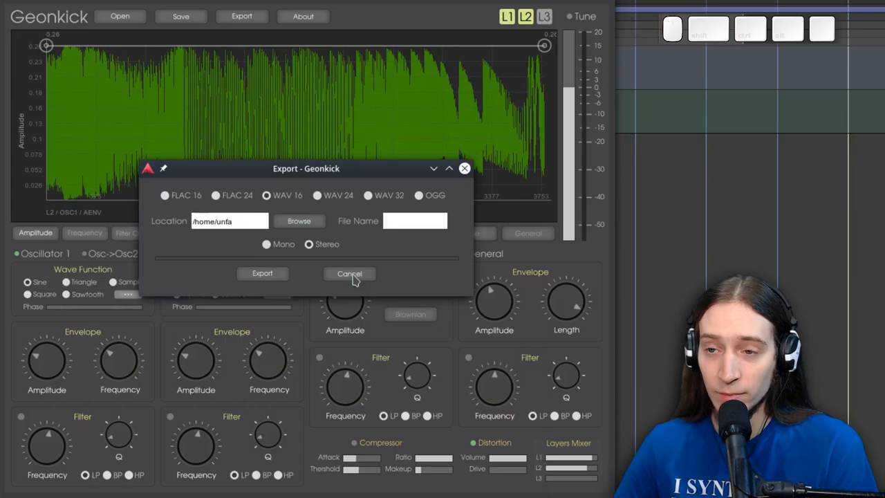
click(348, 273)
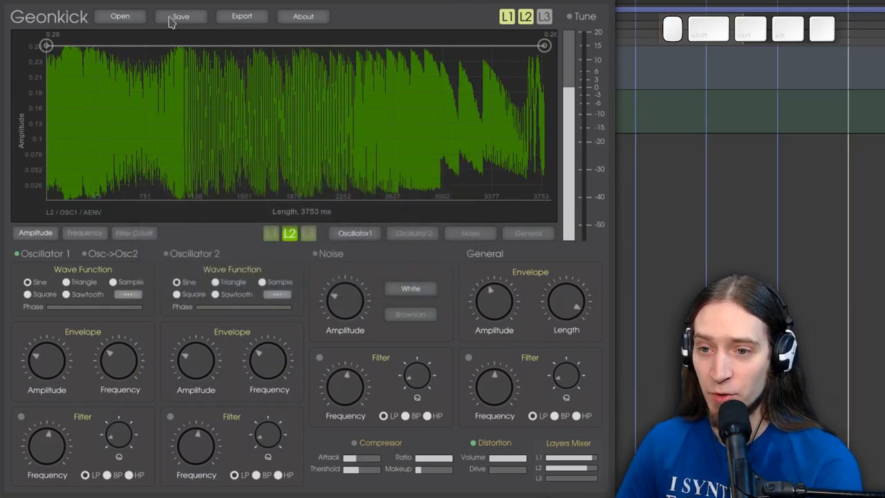
mouse_move(306, 14)
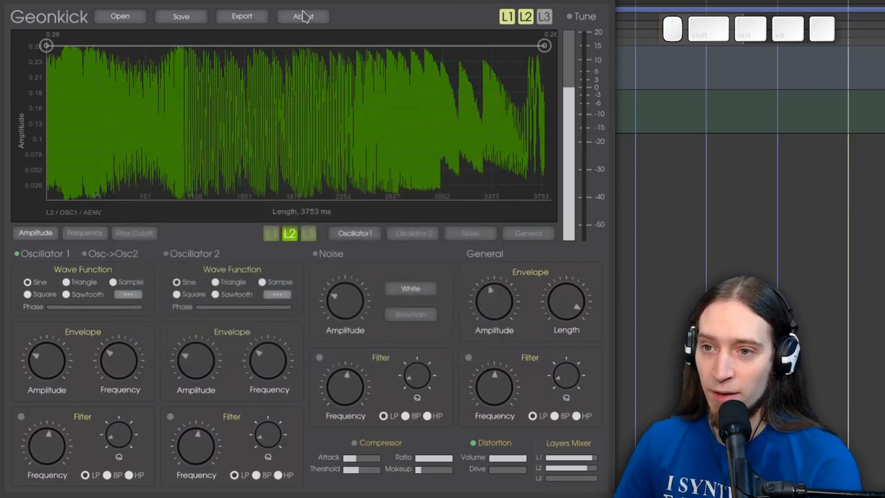
View Geonkick's About window with version and license, then close it
click(301, 17)
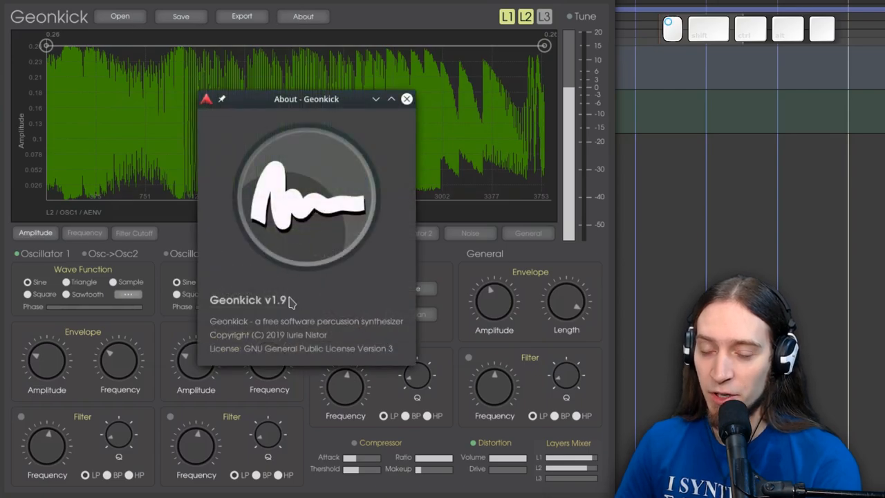
mouse_move(407, 100)
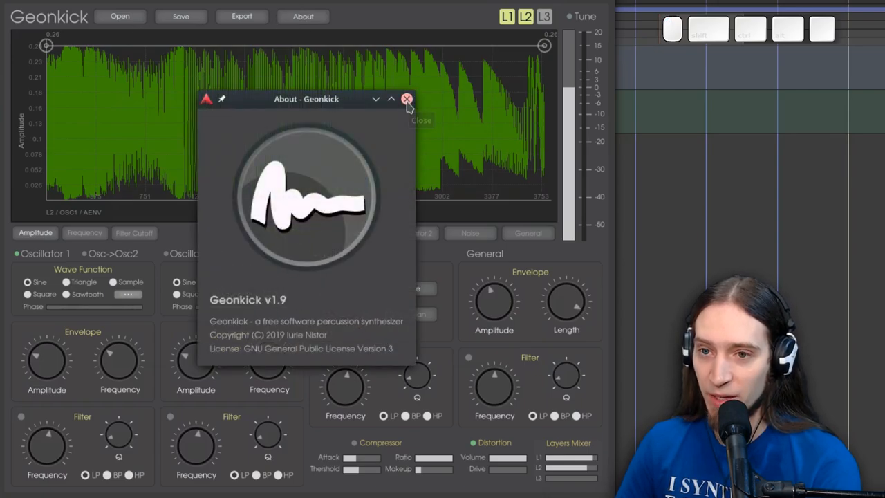
click(405, 97)
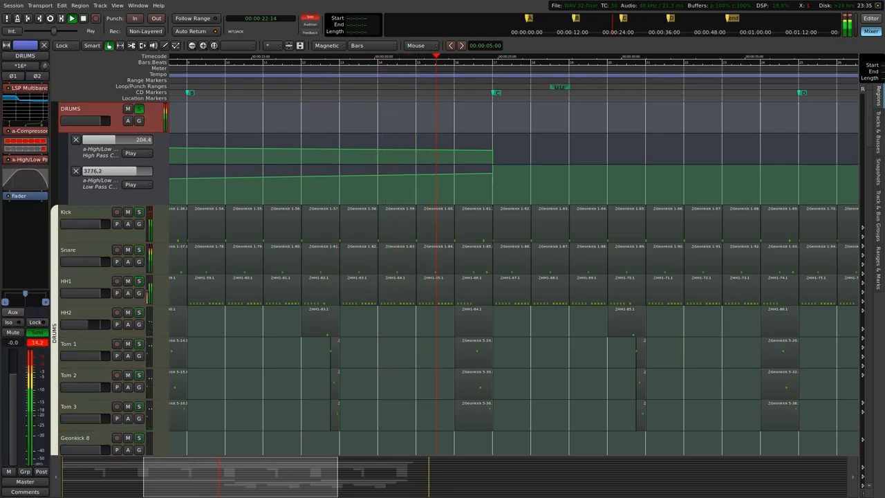
Switch Ardour to the Mixer window showing every track's channel strip
click(869, 32)
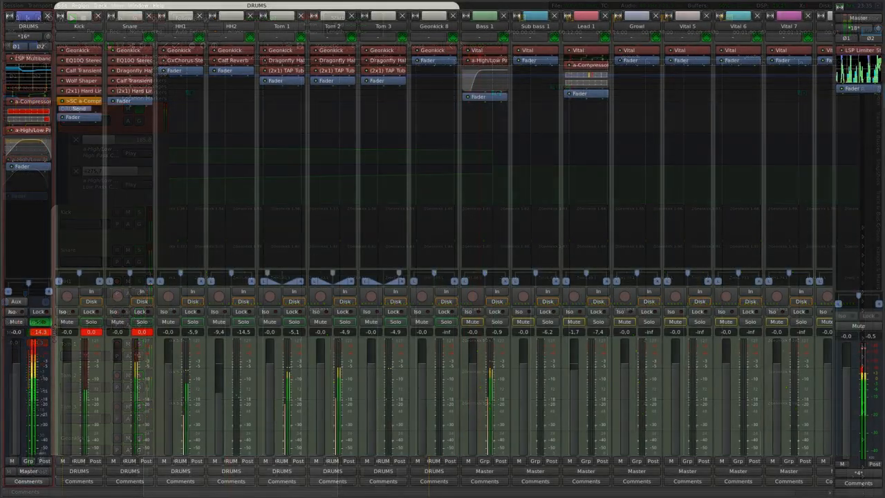